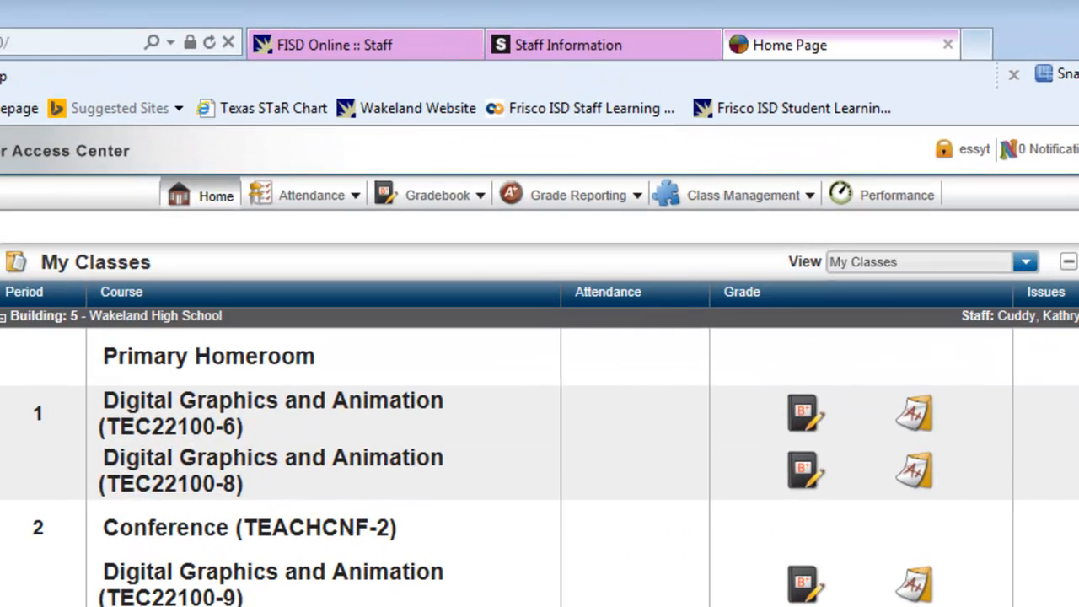
# Open Gradebook Entry for TEC22100-6 and choose View Printable from the Action menu
pyautogui.click(438, 196)
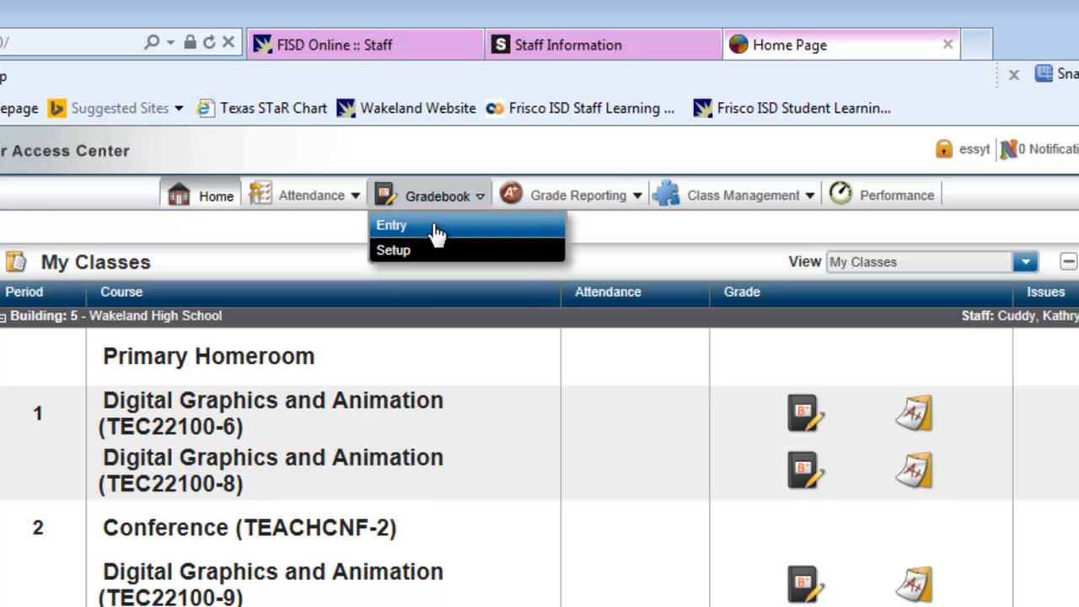
pyautogui.click(391, 226)
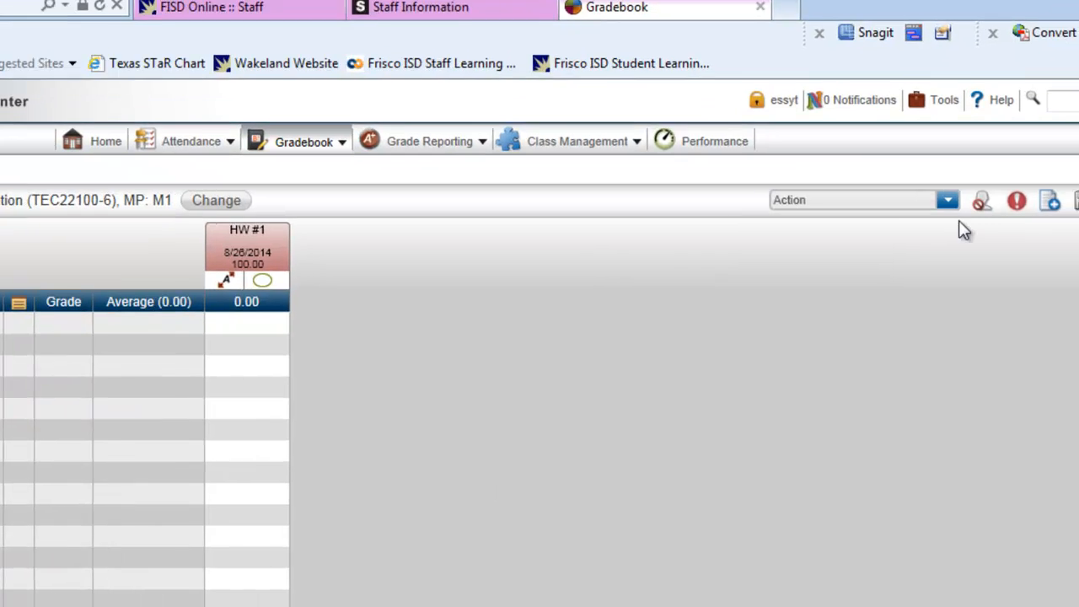
pyautogui.click(948, 199)
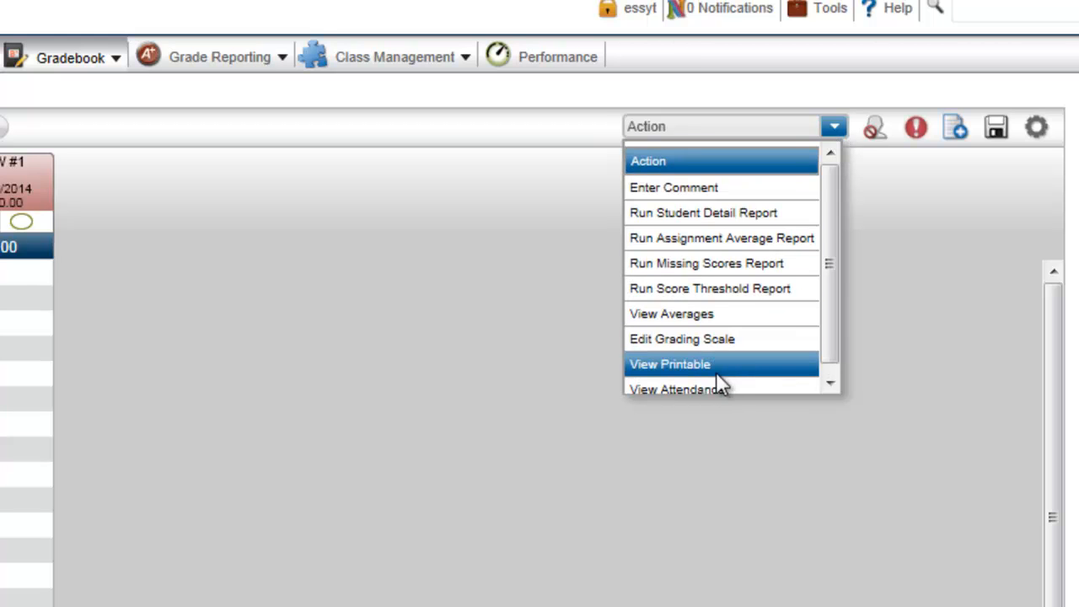
pyautogui.moveTo(721, 385)
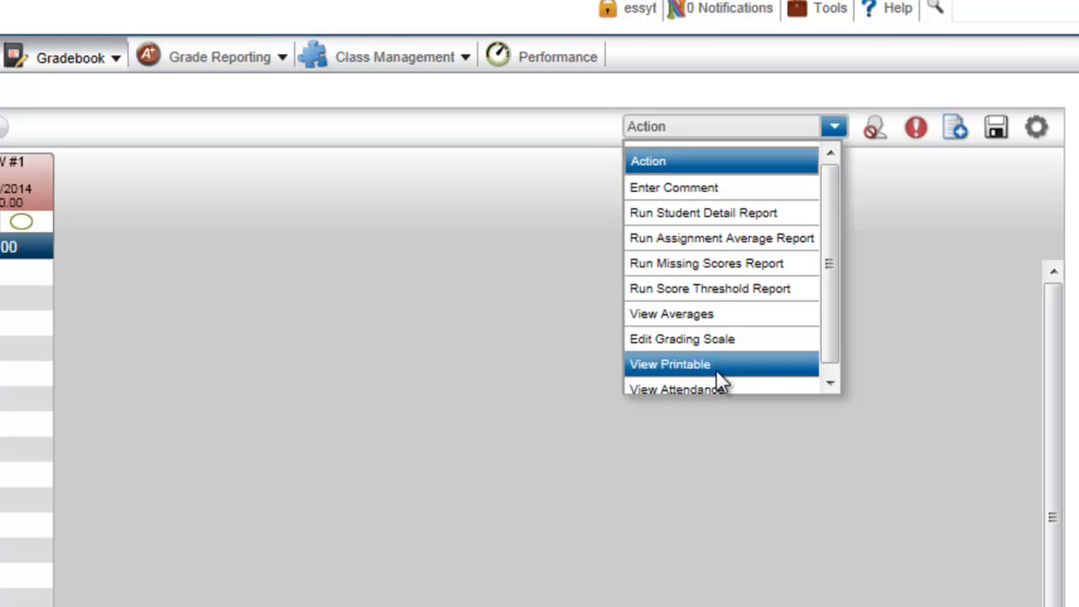
pyautogui.click(669, 364)
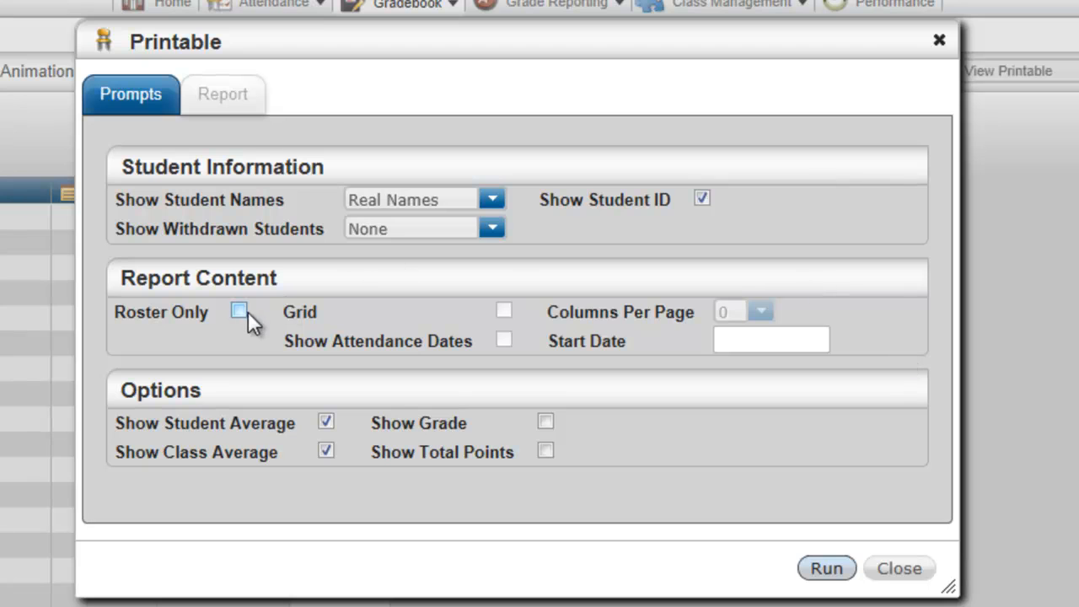
# Run a Roster Only report, export it to Excel, and close the Printable window
pyautogui.click(239, 310)
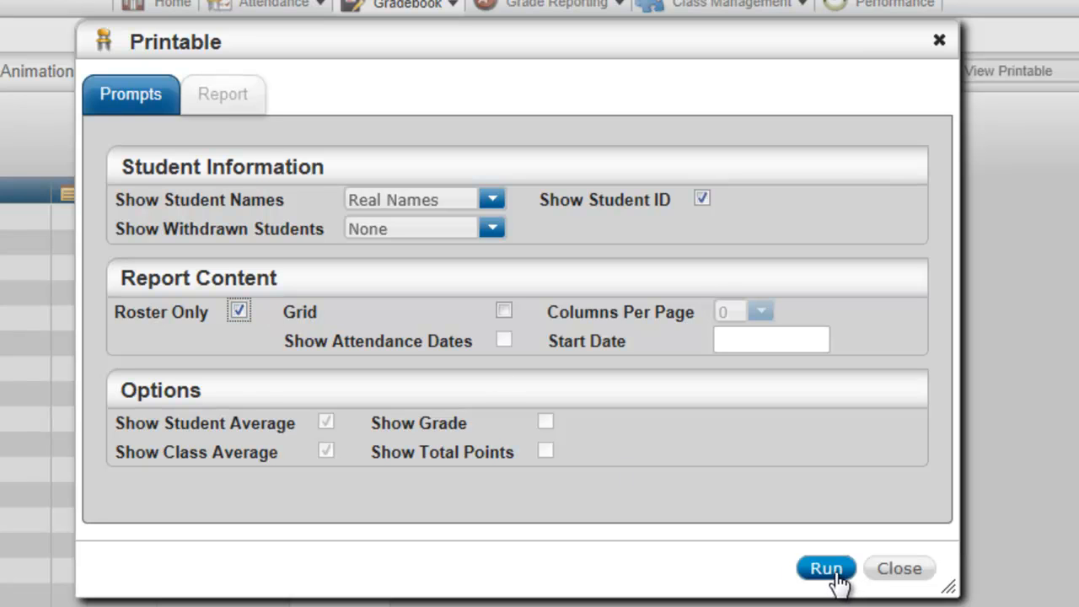
pyautogui.click(826, 566)
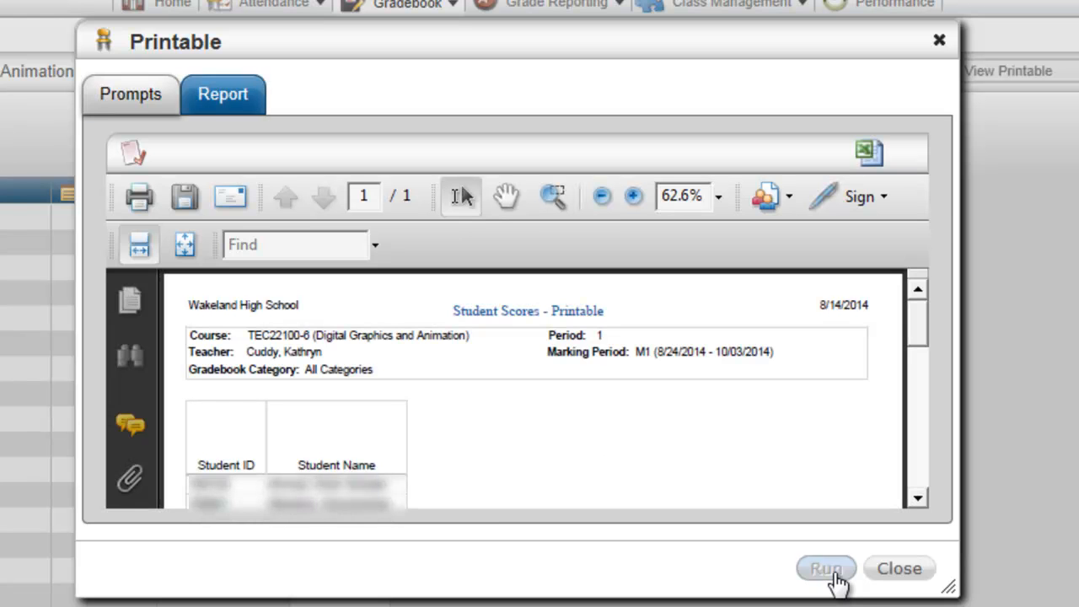
pyautogui.moveTo(819, 452)
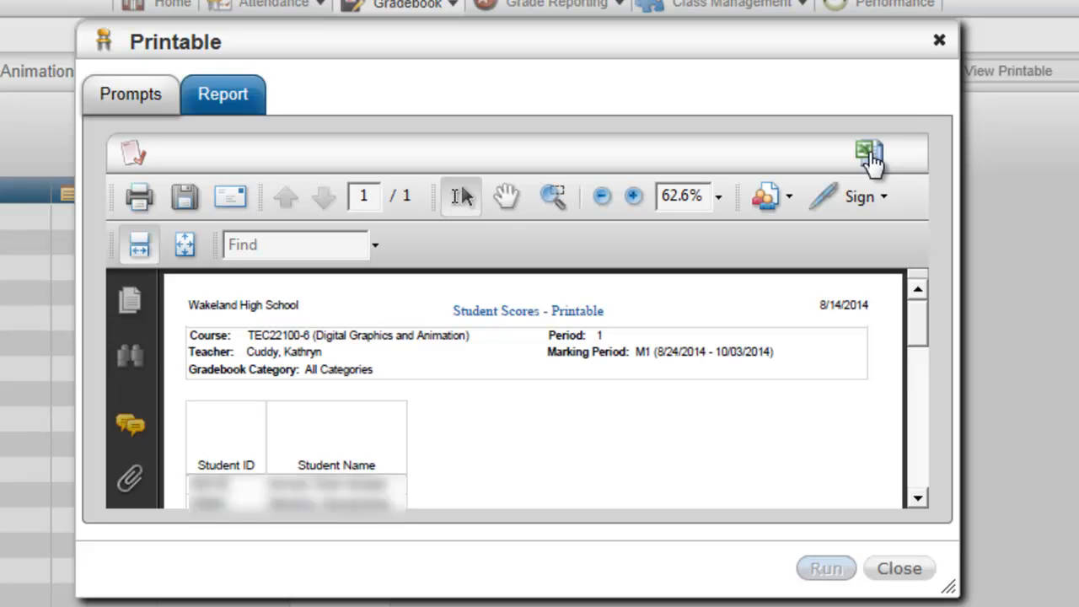
pyautogui.click(870, 151)
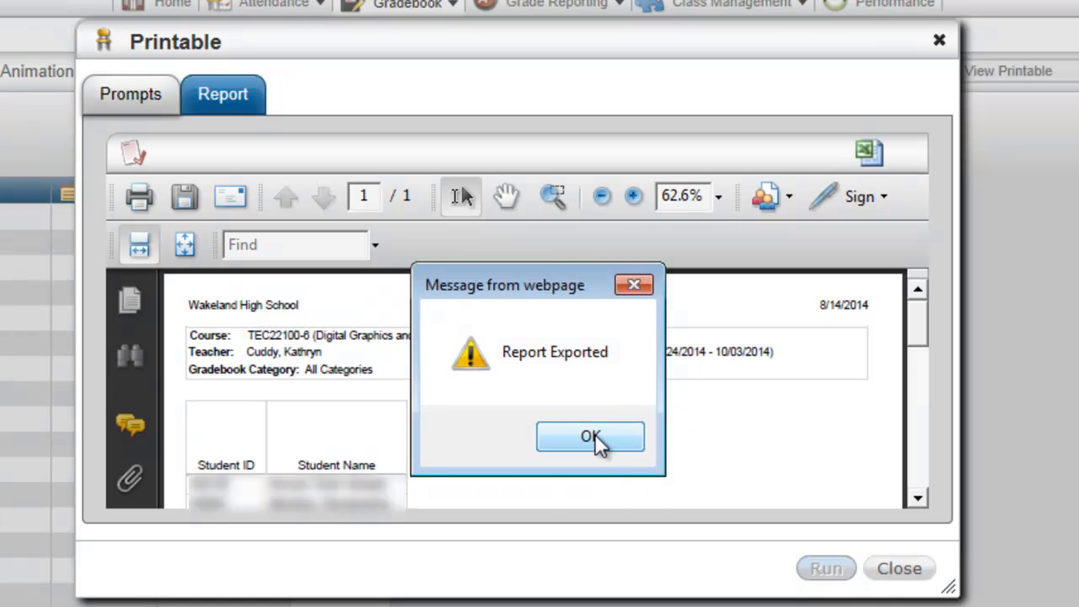
pyautogui.click(590, 435)
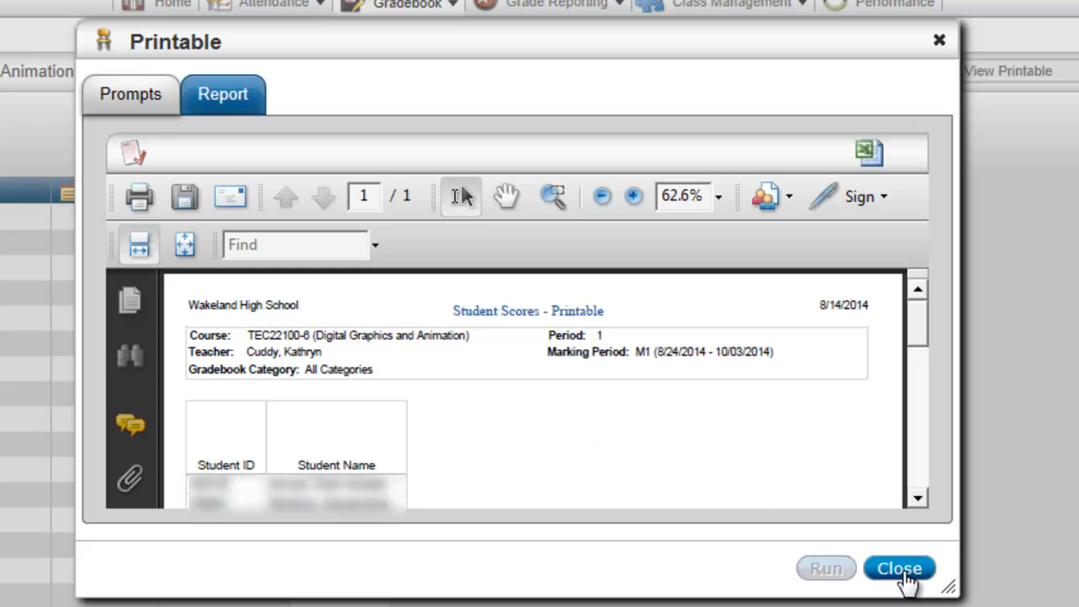
pyautogui.click(900, 568)
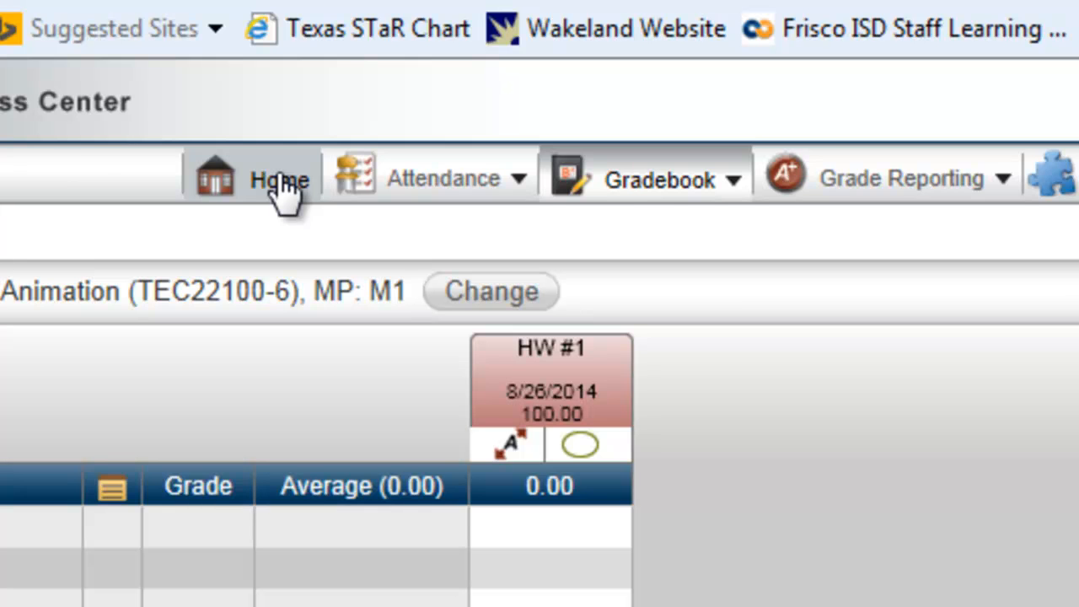
# Return Home and pick the newest Student Scores Printable (xls) report from the Reports list
pyautogui.click(278, 179)
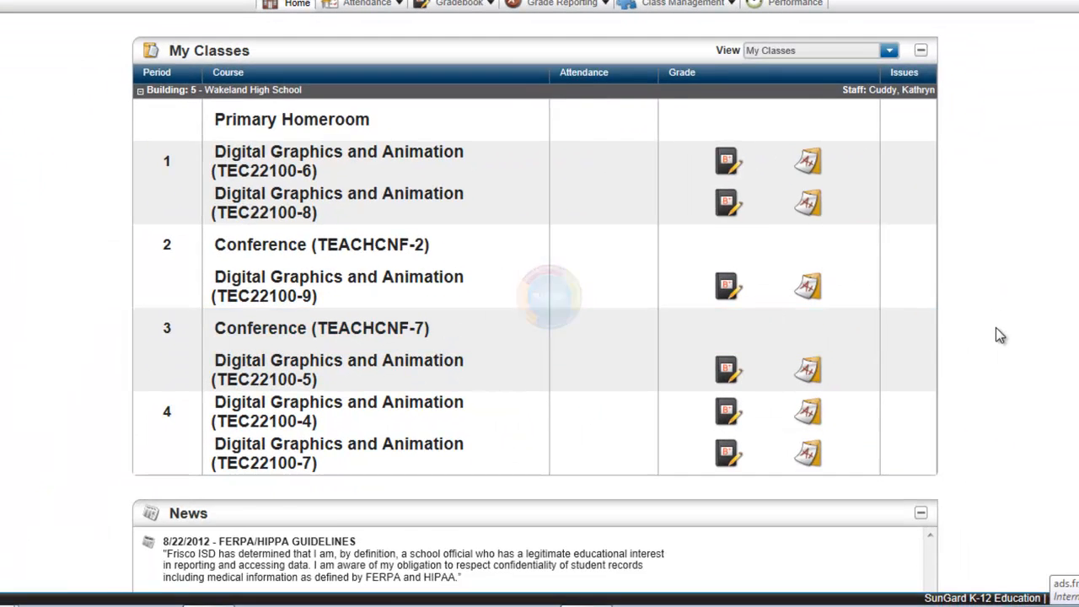
pyautogui.scroll(-3)
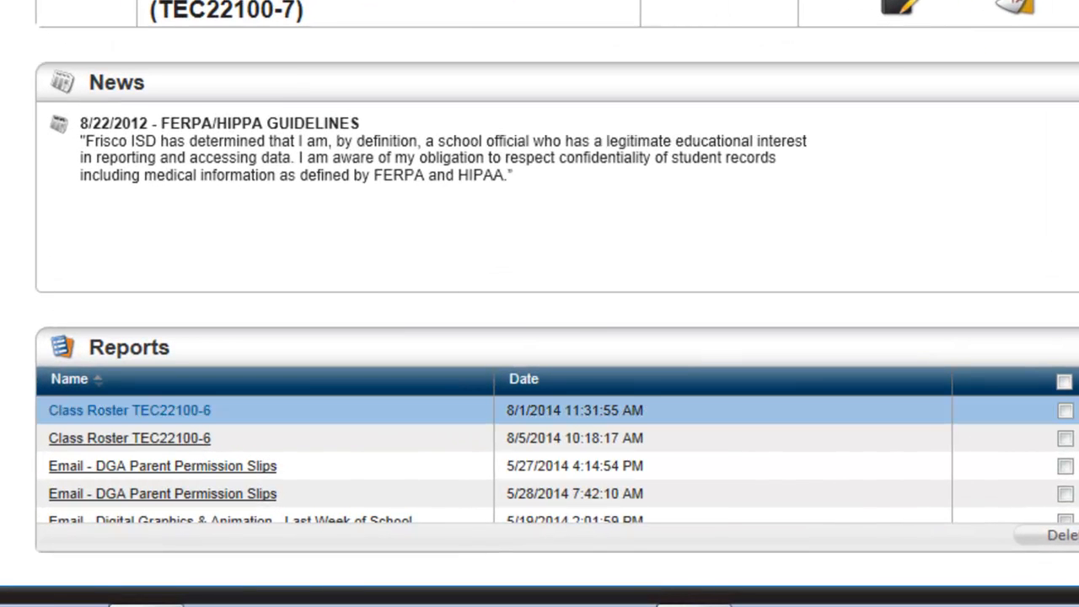
pyautogui.scroll(-3)
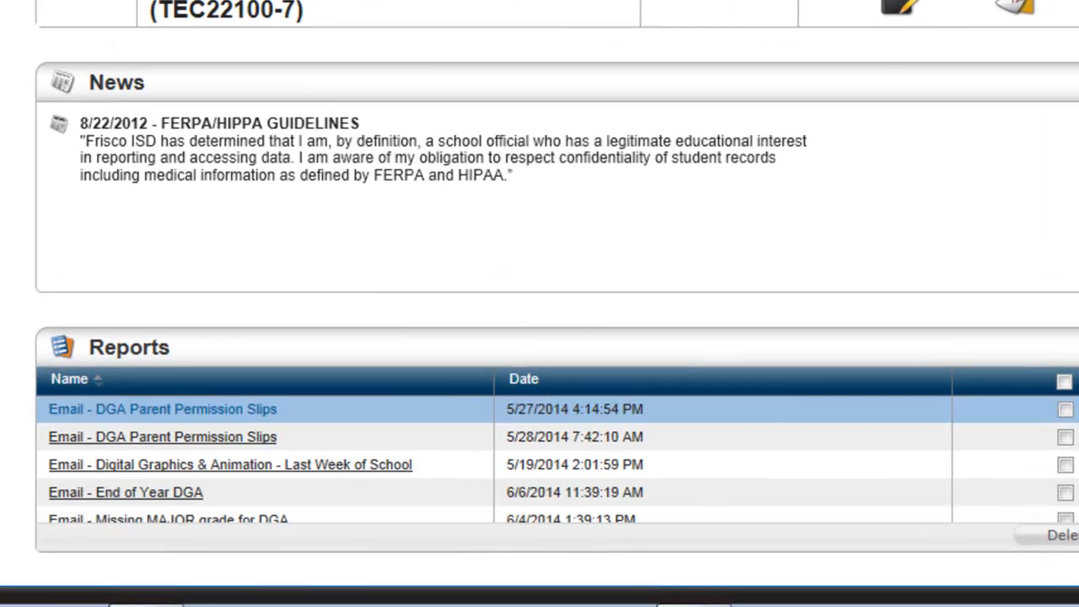
pyautogui.scroll(-3)
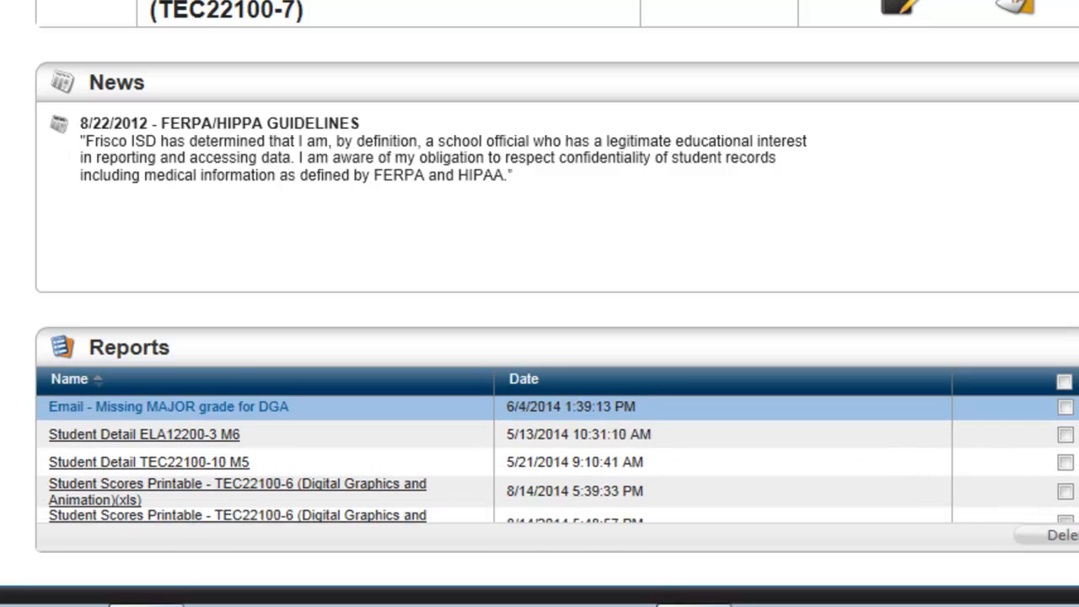
pyautogui.scroll(-3)
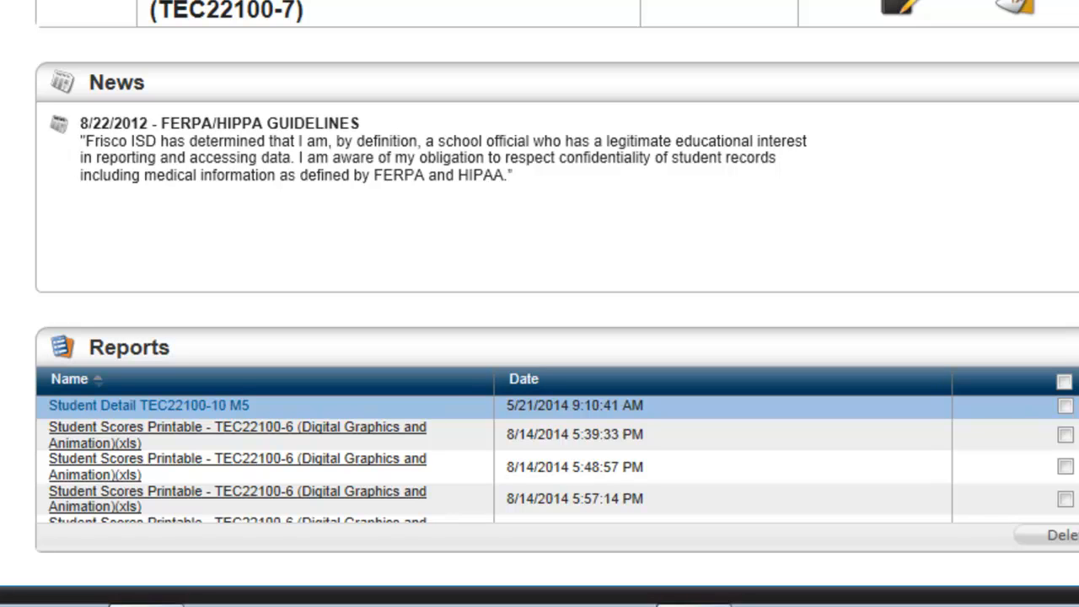
pyautogui.click(236, 435)
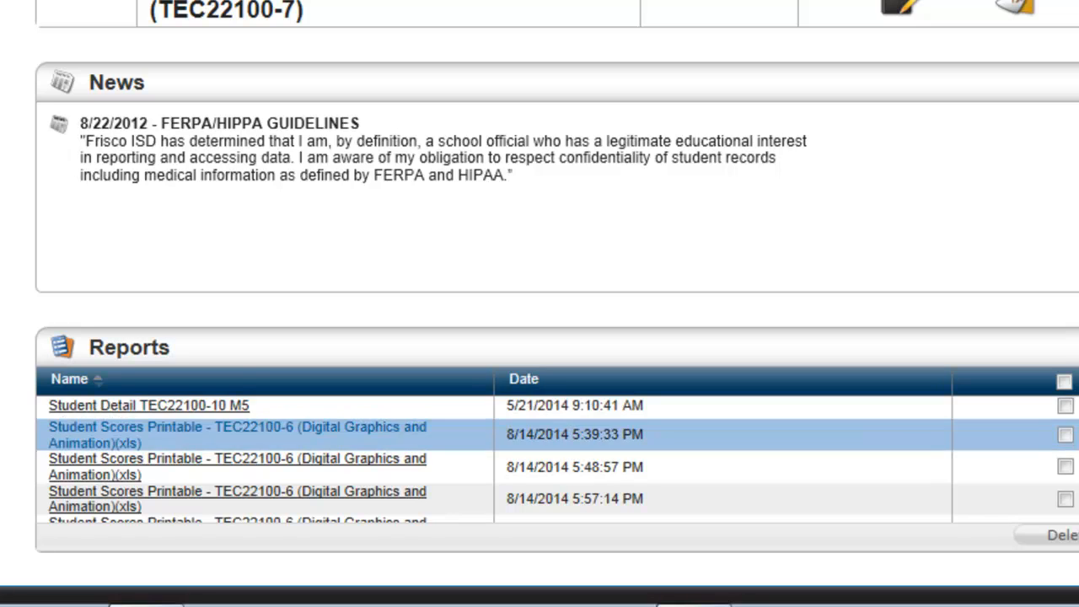
pyautogui.moveTo(296, 452)
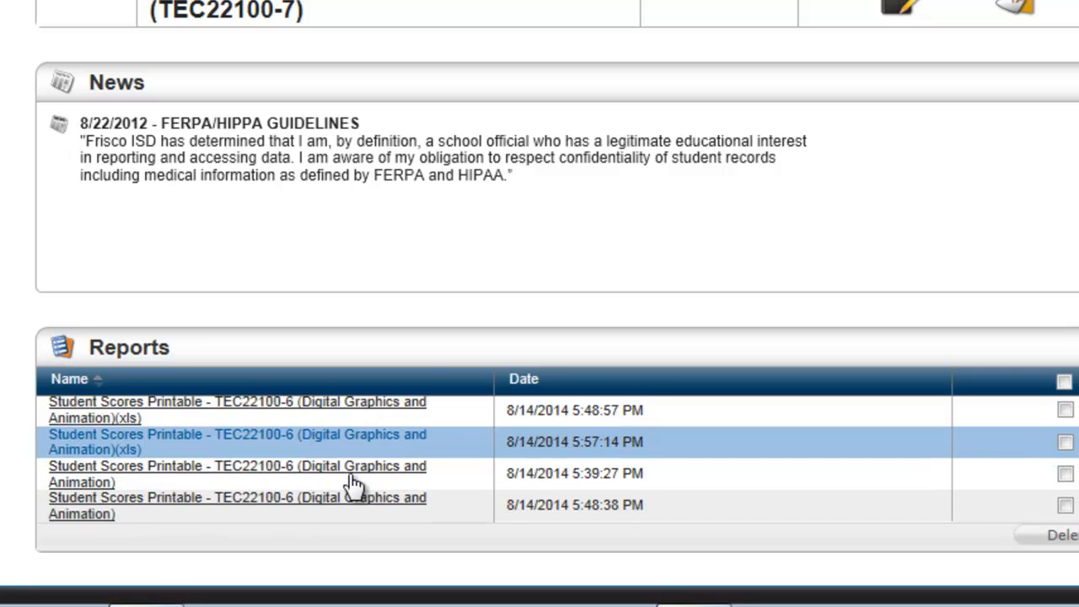
pyautogui.scroll(-3)
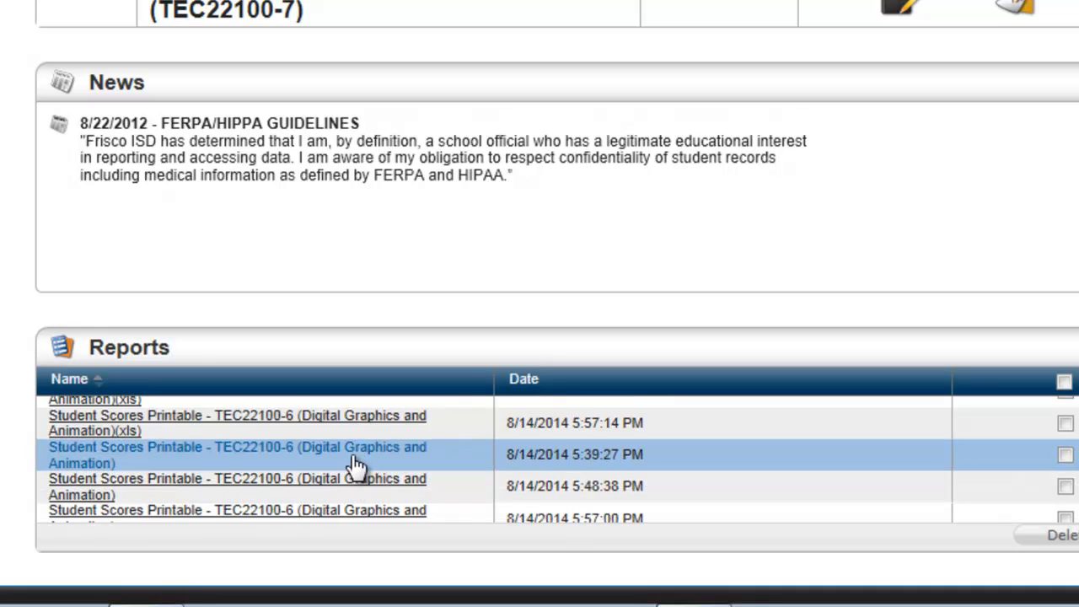
pyautogui.click(236, 485)
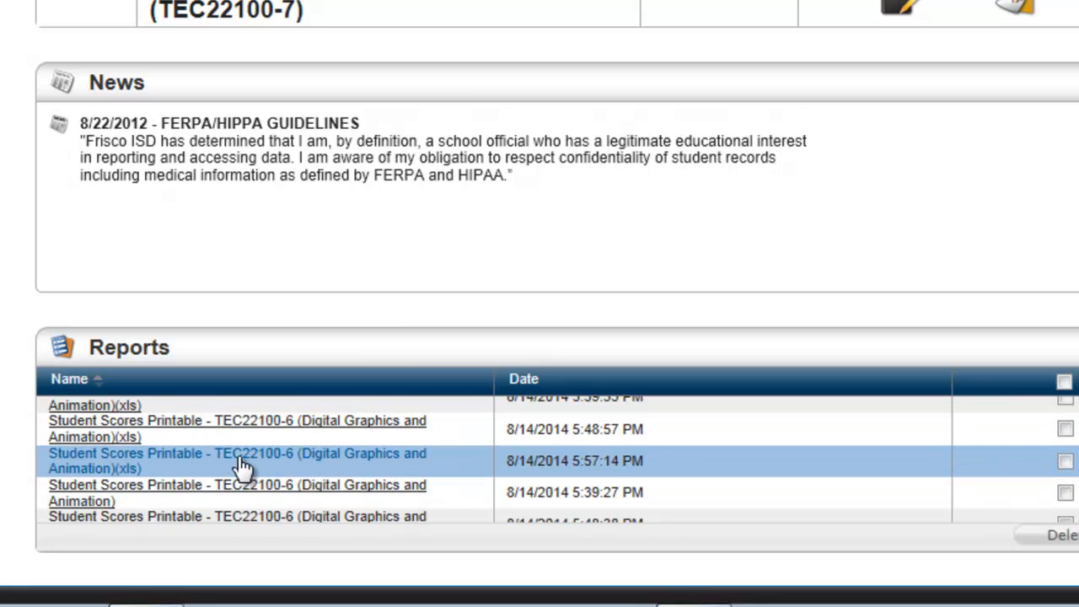
pyautogui.moveTo(290, 468)
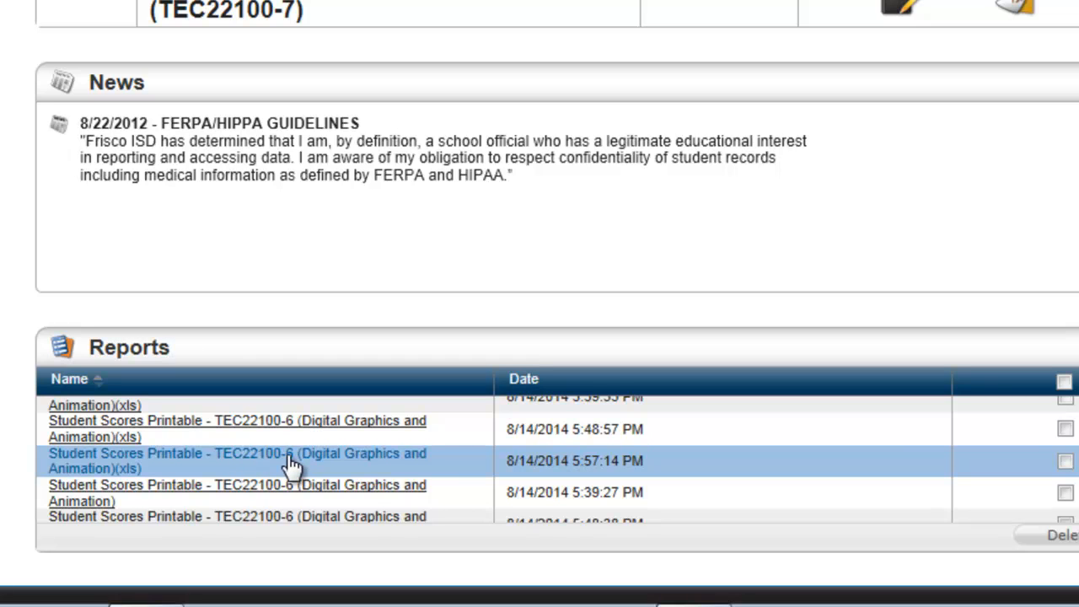
pyautogui.moveTo(278, 462)
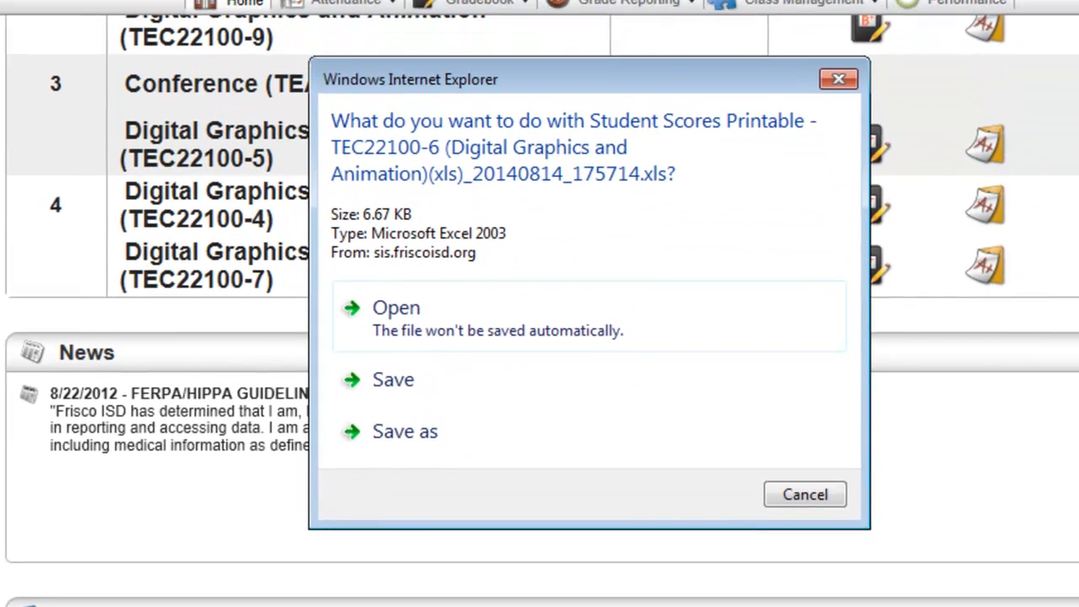
pyautogui.moveTo(548, 381)
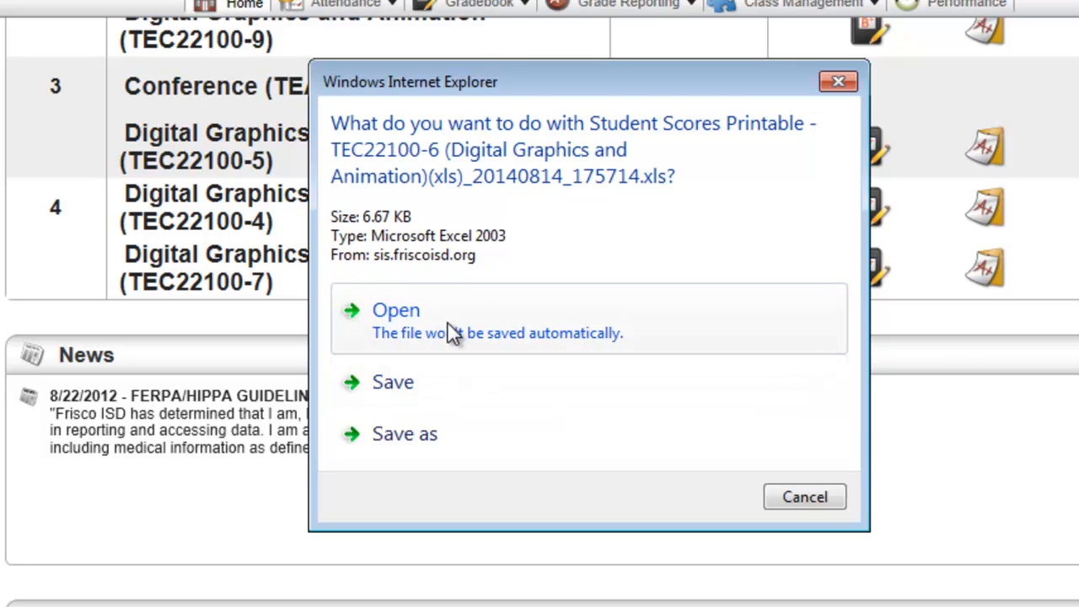
# Open the downloaded Student Scores Printable file in Excel, accepting the format warning
pyautogui.click(394, 310)
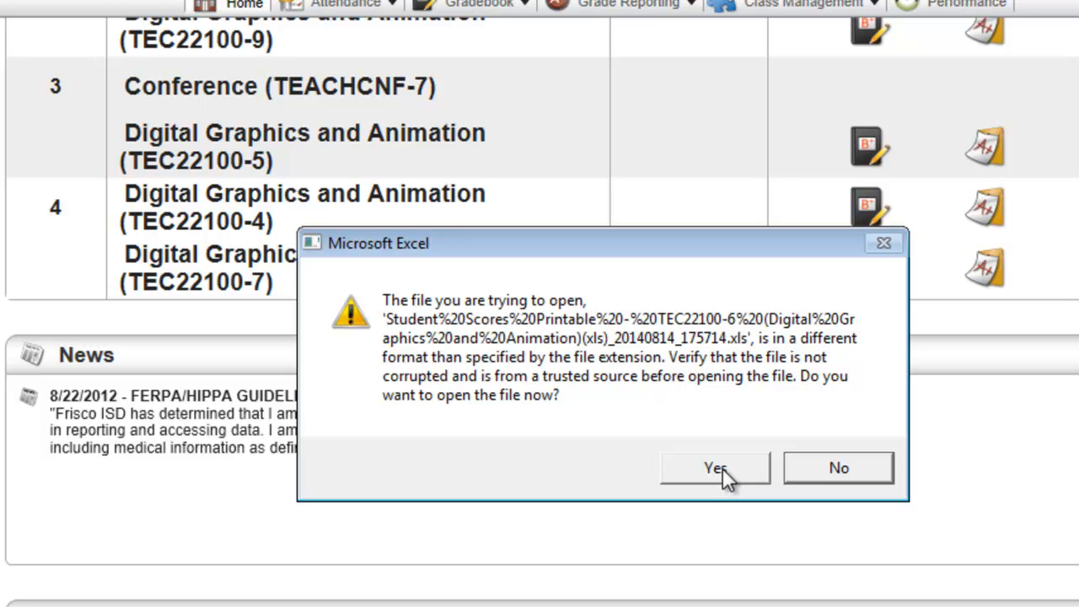
pyautogui.click(714, 469)
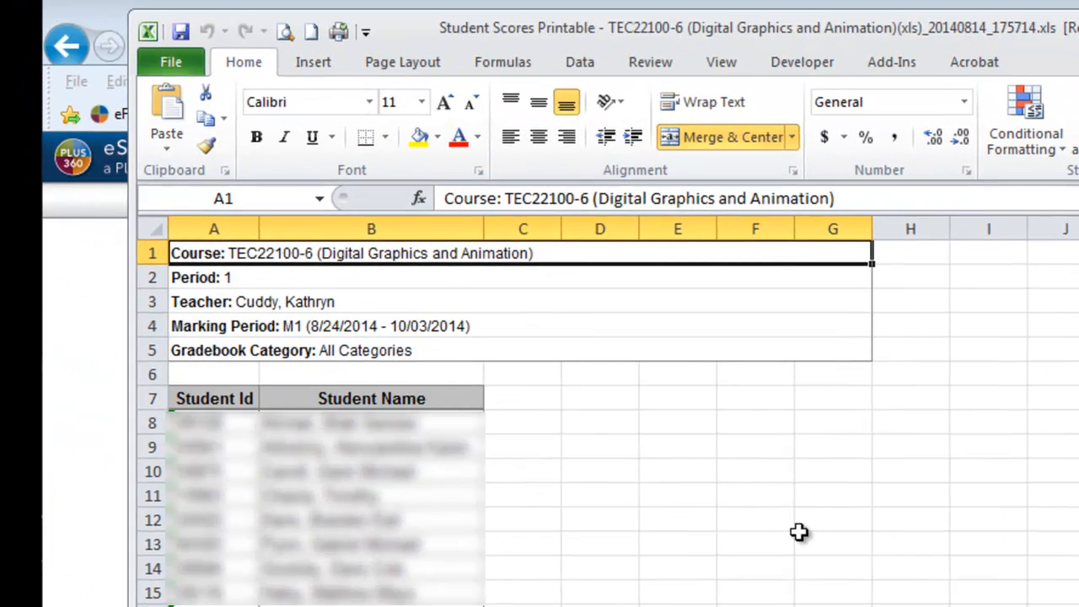
pyautogui.moveTo(469, 372)
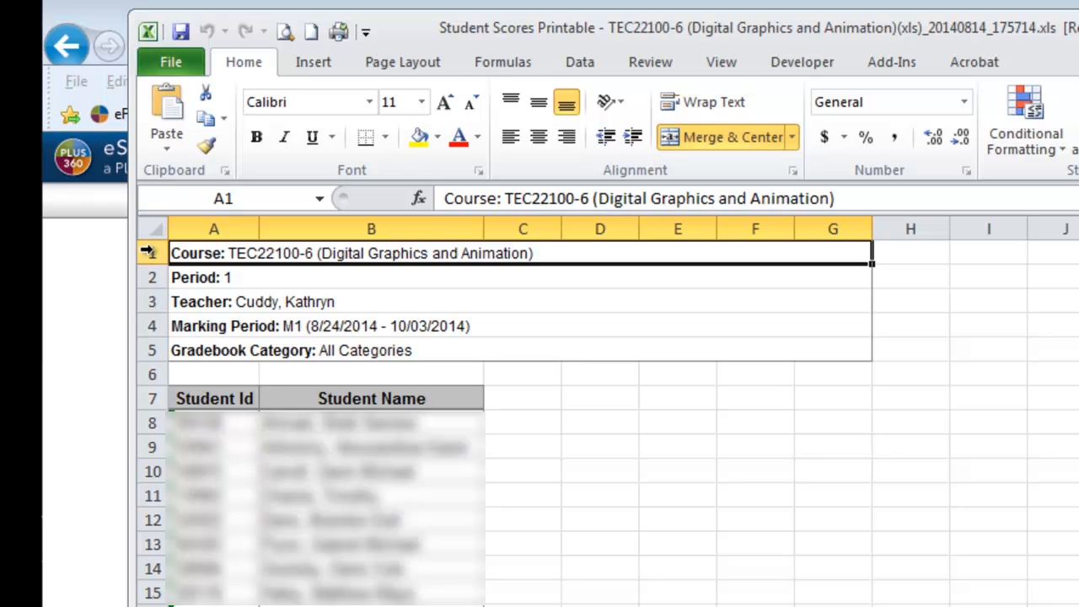
pyautogui.moveTo(151, 375)
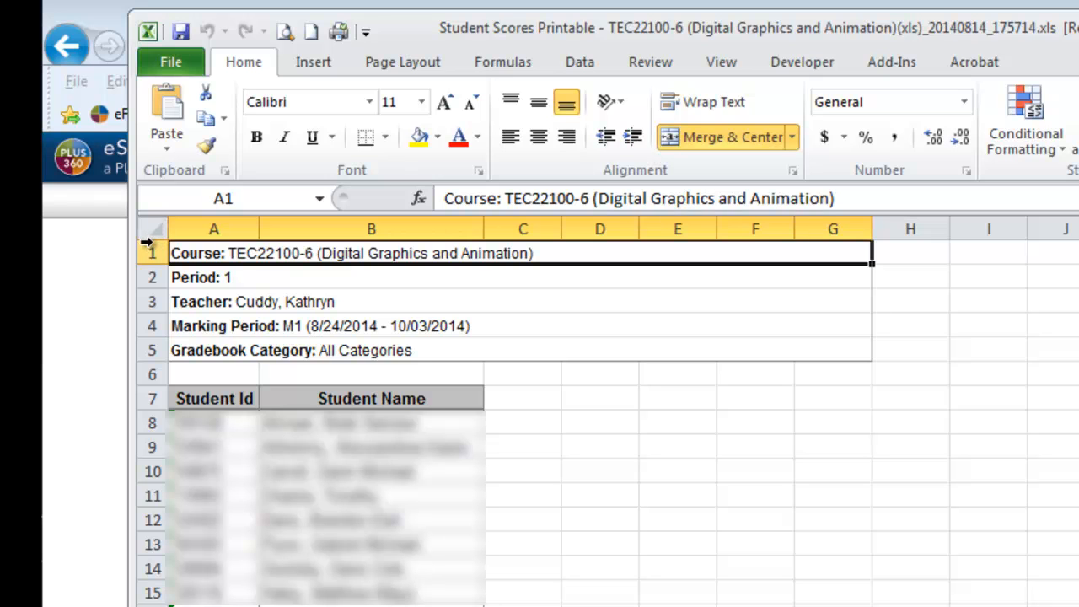
pyautogui.moveTo(150, 252)
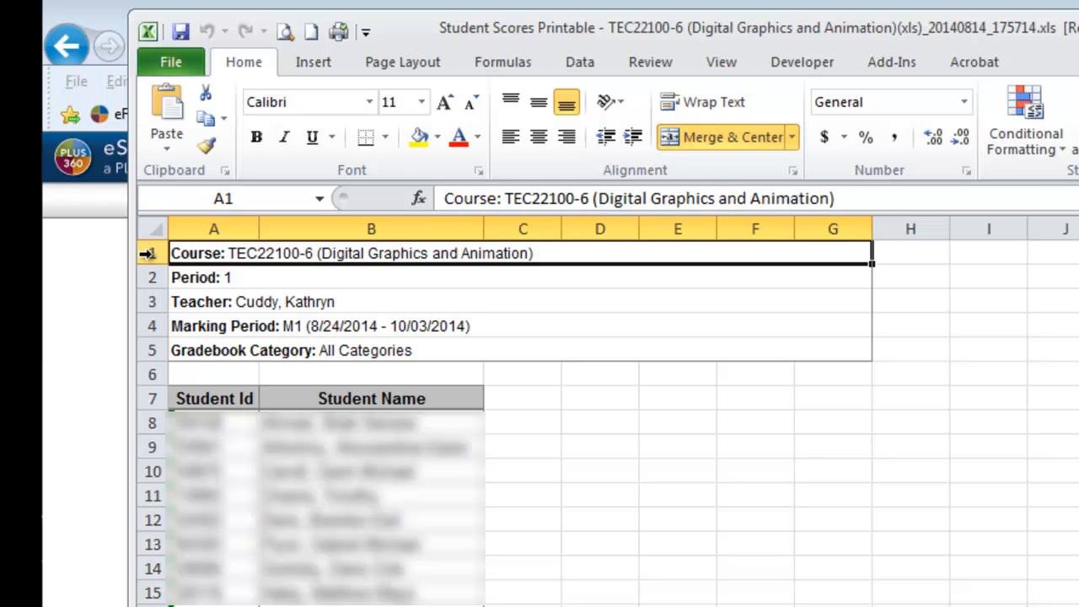
pyautogui.moveTo(149, 255)
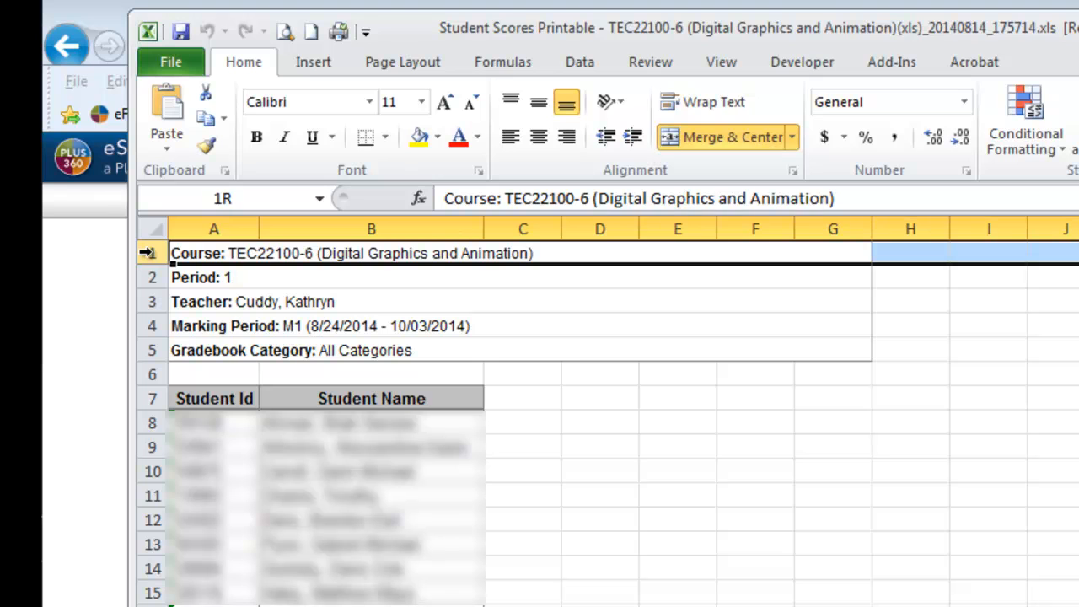
# Delete rows 1–6 of course details so Student Id and Student Name head row 1
pyautogui.moveTo(152, 253); pyautogui.dragTo(152, 374)
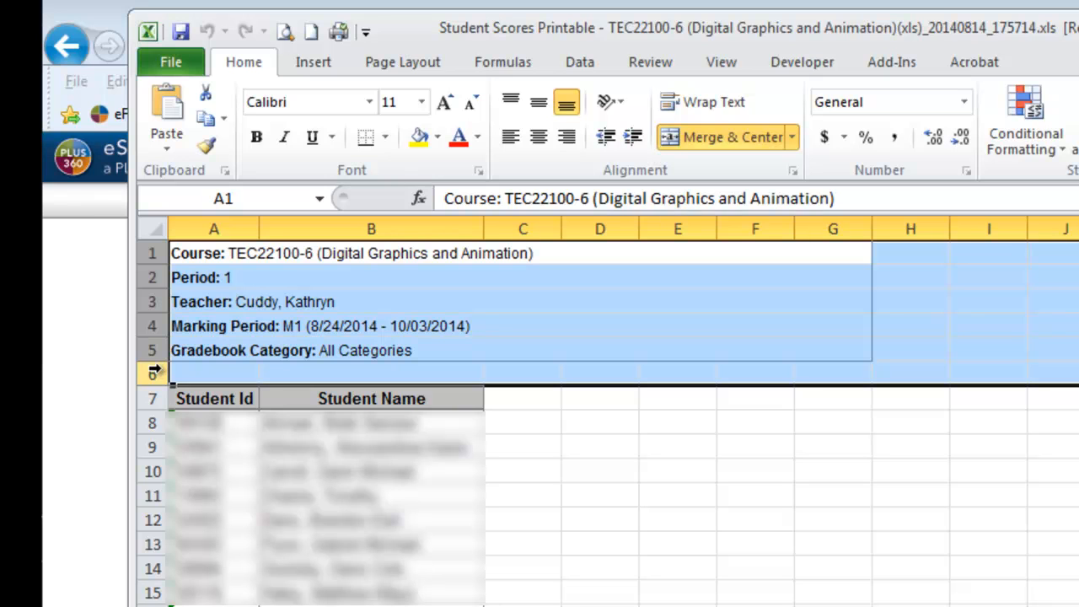
pyautogui.moveTo(155, 317)
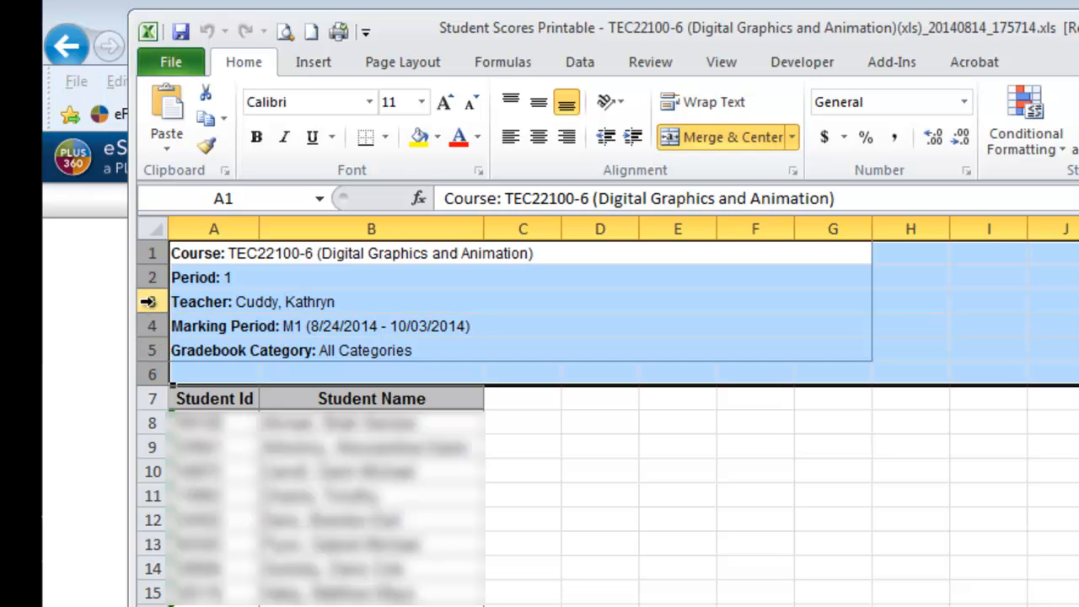
pyautogui.rightClick(152, 301)
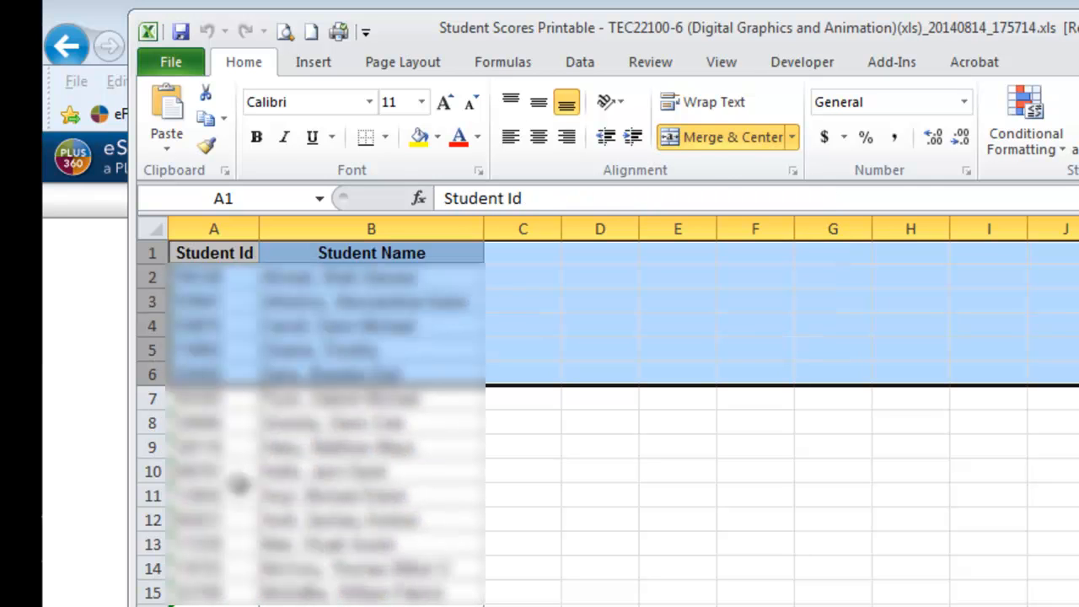
pyautogui.click(206, 30)
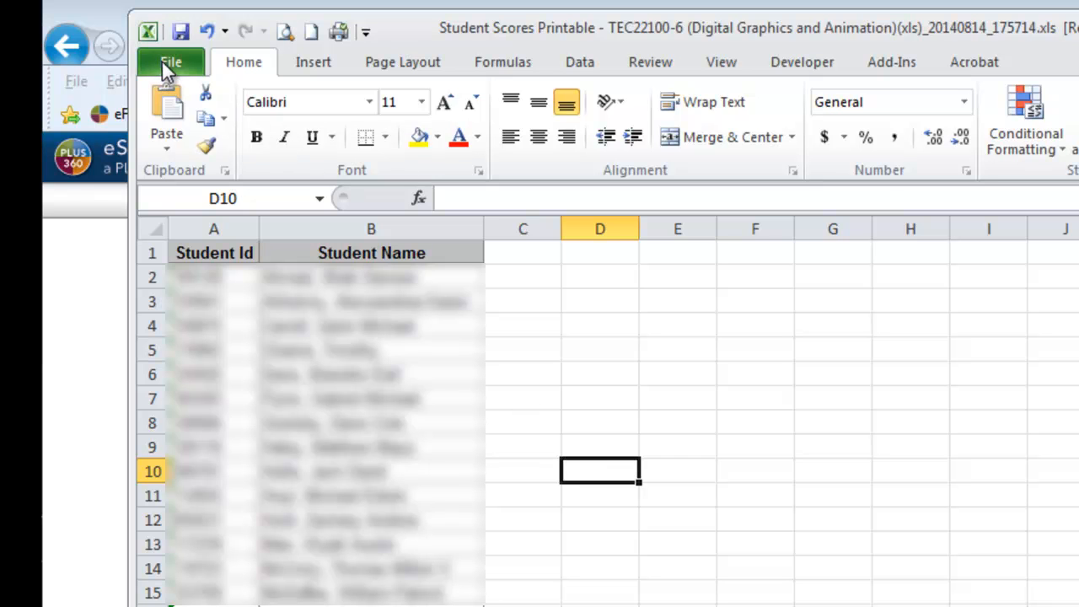
# Set up Save As with file name 1A and type CSV (Comma delimited)
pyautogui.click(172, 60)
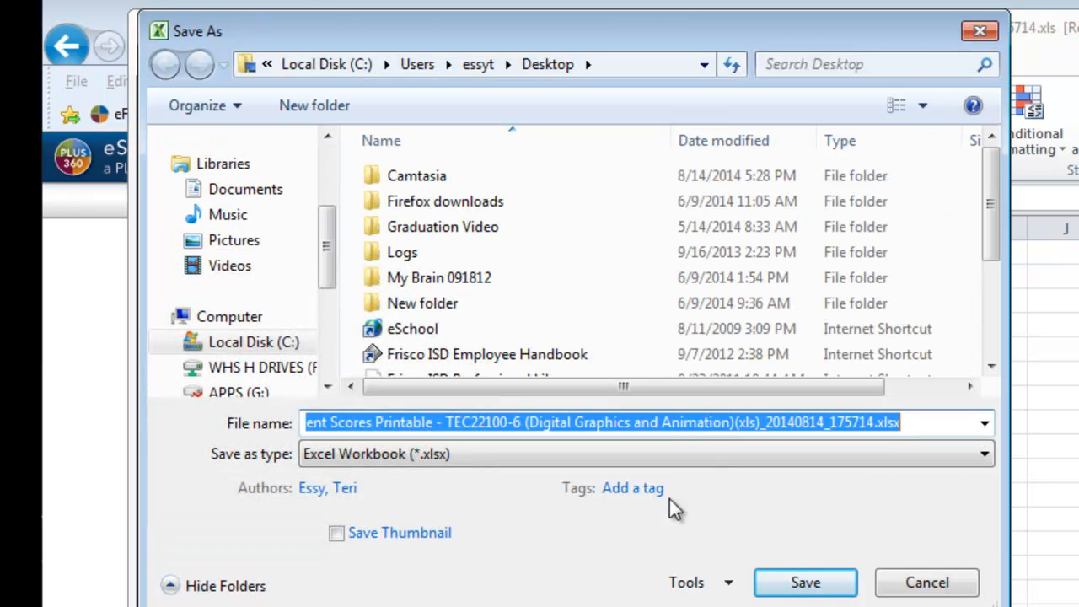
pyautogui.write('1A')
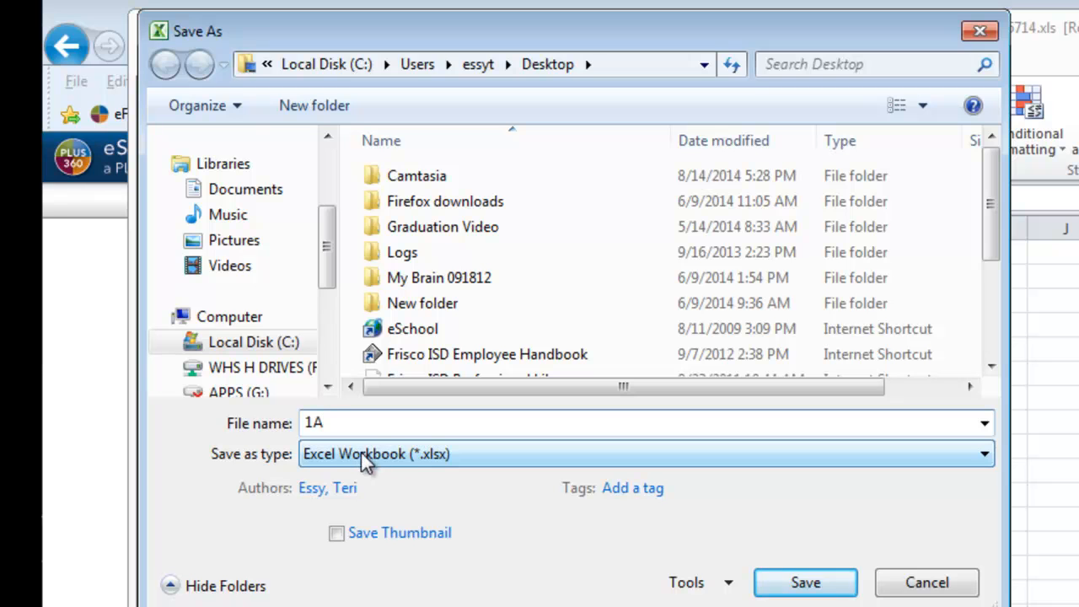
pyautogui.moveTo(324, 468)
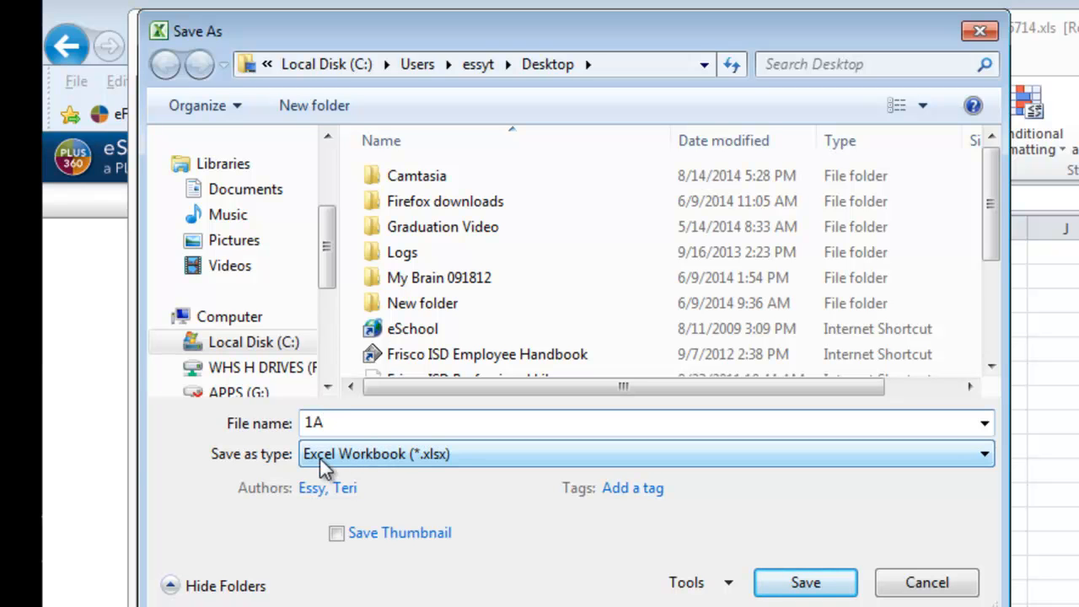
pyautogui.moveTo(462, 465)
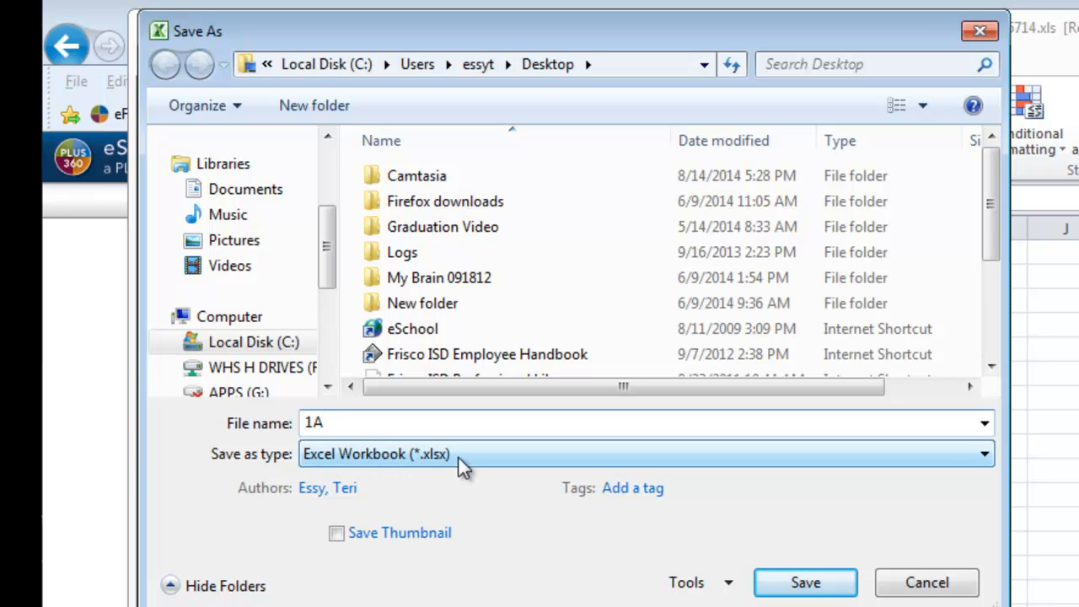
pyautogui.click(982, 454)
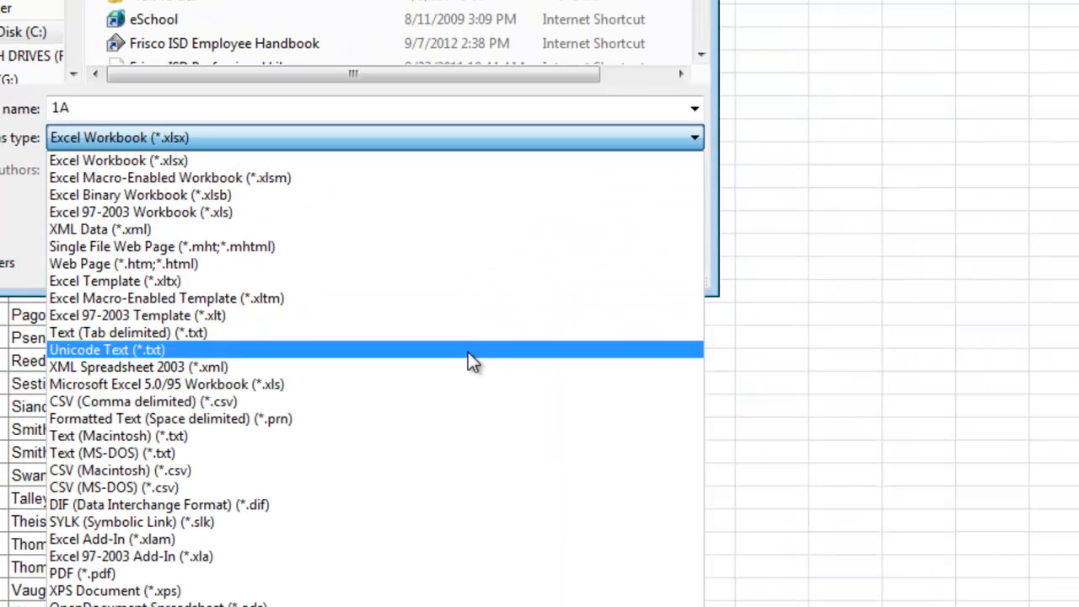
pyautogui.moveTo(462, 402)
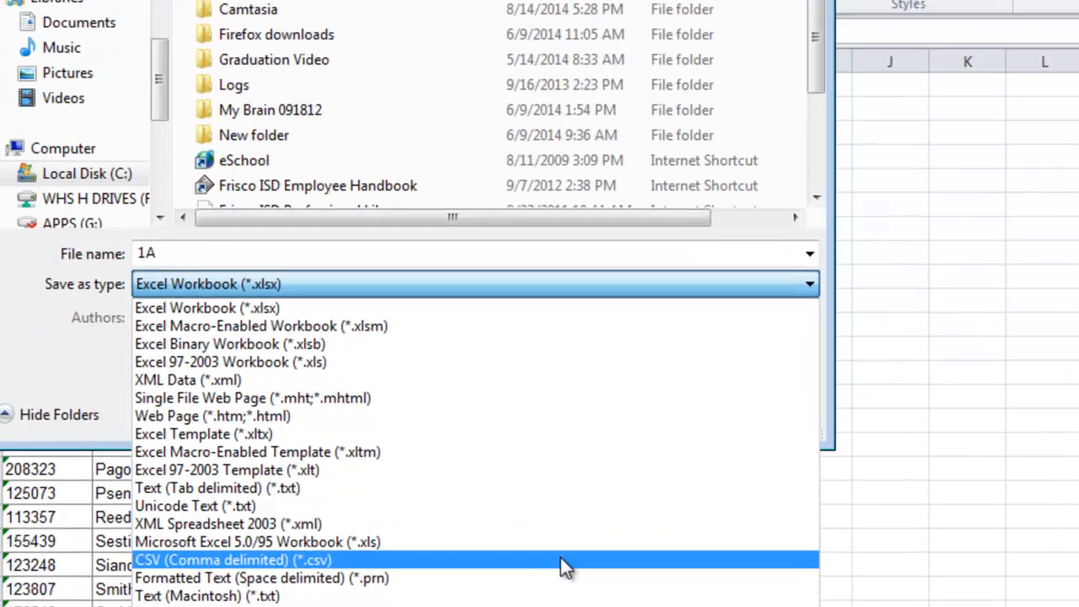
pyautogui.click(232, 560)
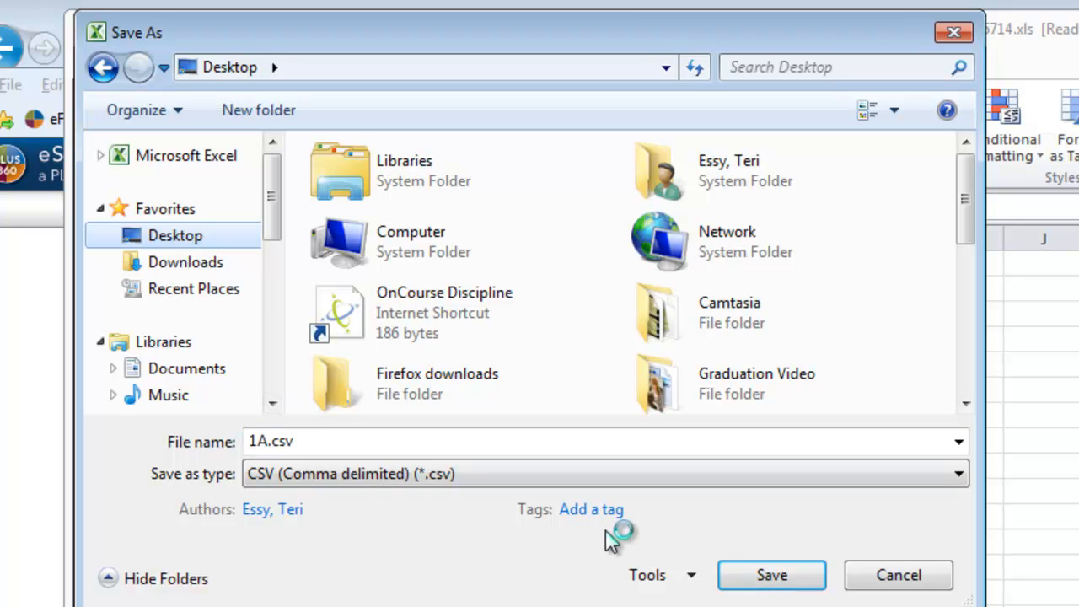
# Save the roster as 1A.csv keeping CSV format, then close Excel without saving again
pyautogui.click(771, 573)
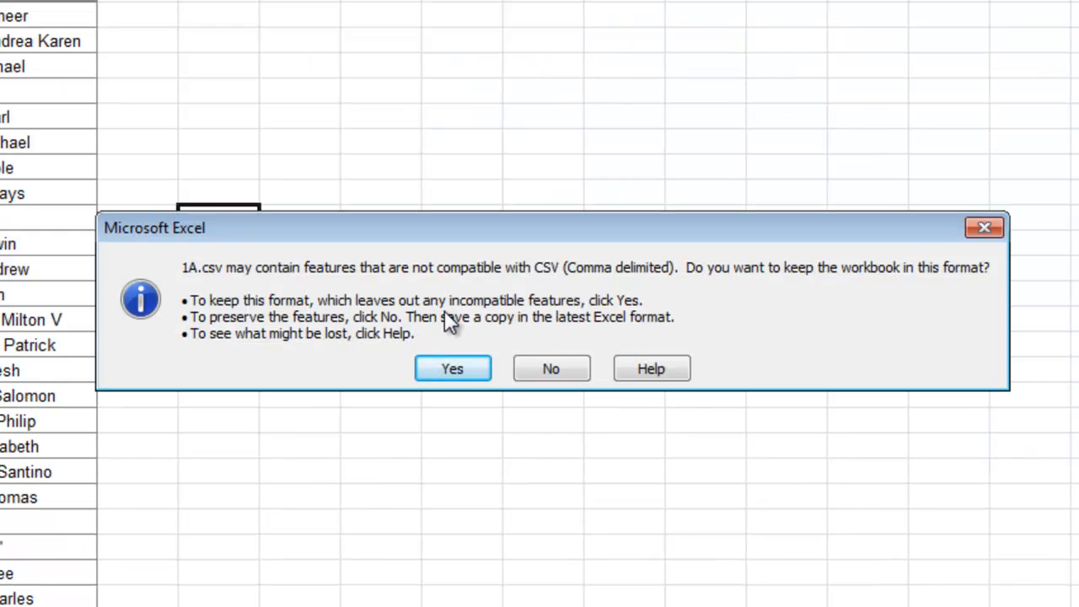
pyautogui.click(452, 368)
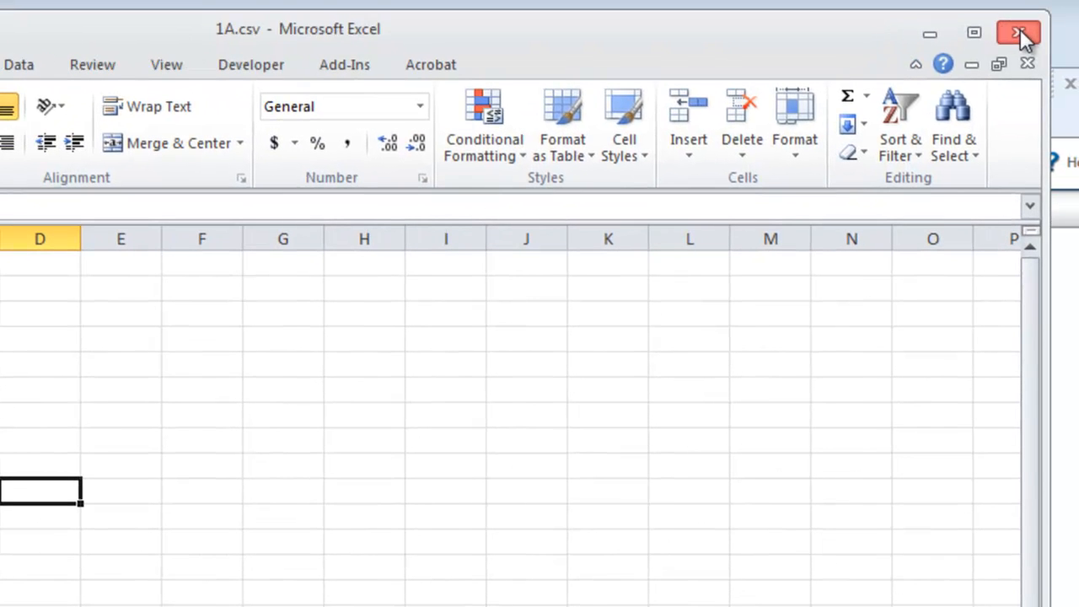
pyautogui.click(1018, 34)
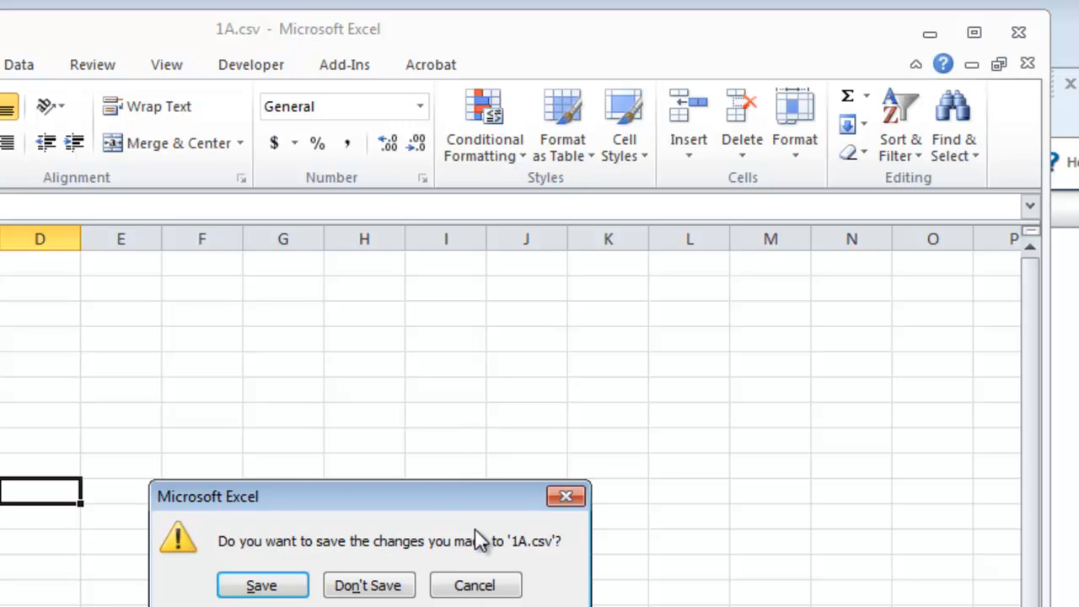
pyautogui.moveTo(481, 539)
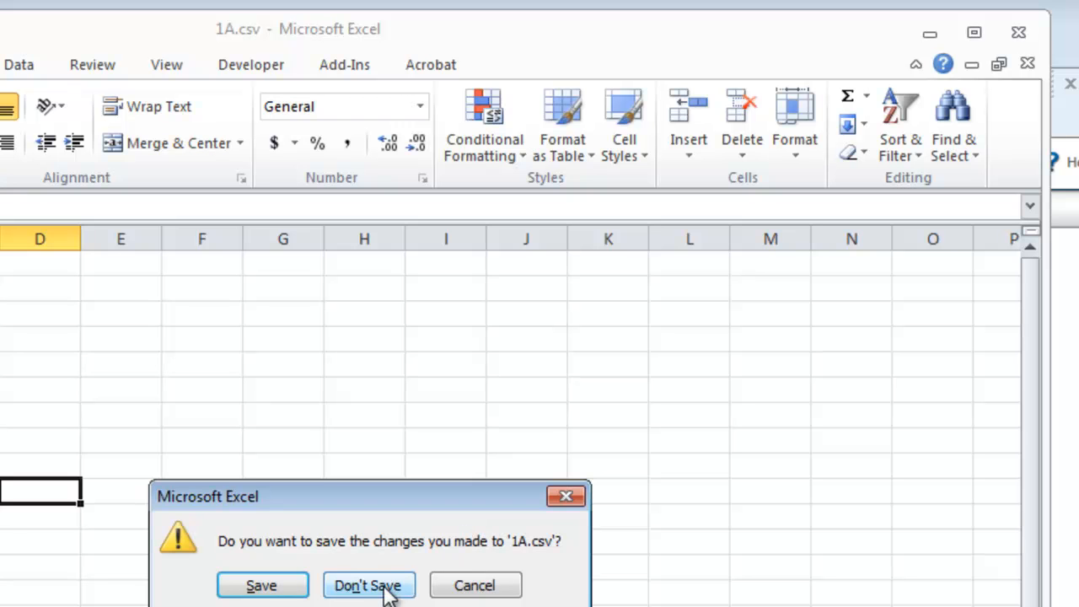
pyautogui.click(367, 584)
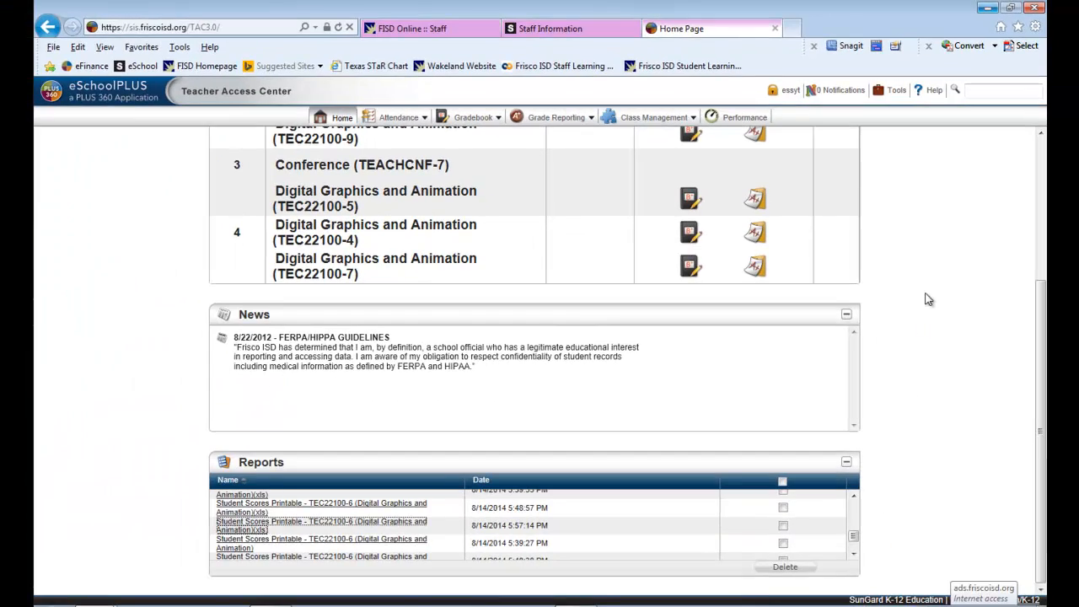
# Minimize the browser and launch ExamView Test Manager from the Start menu
pyautogui.click(987, 8)
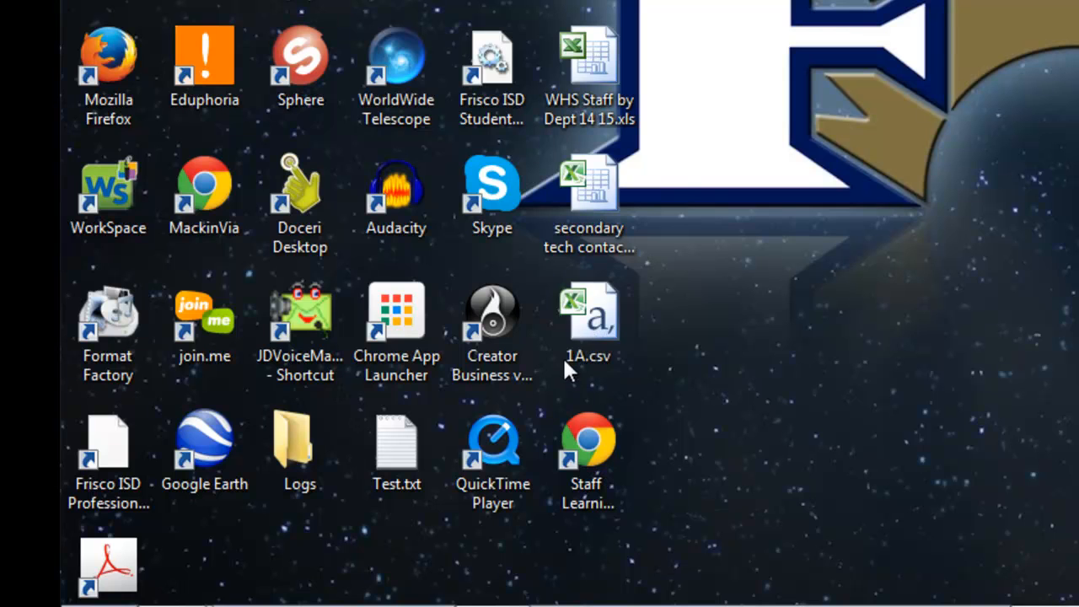
pyautogui.moveTo(823, 352)
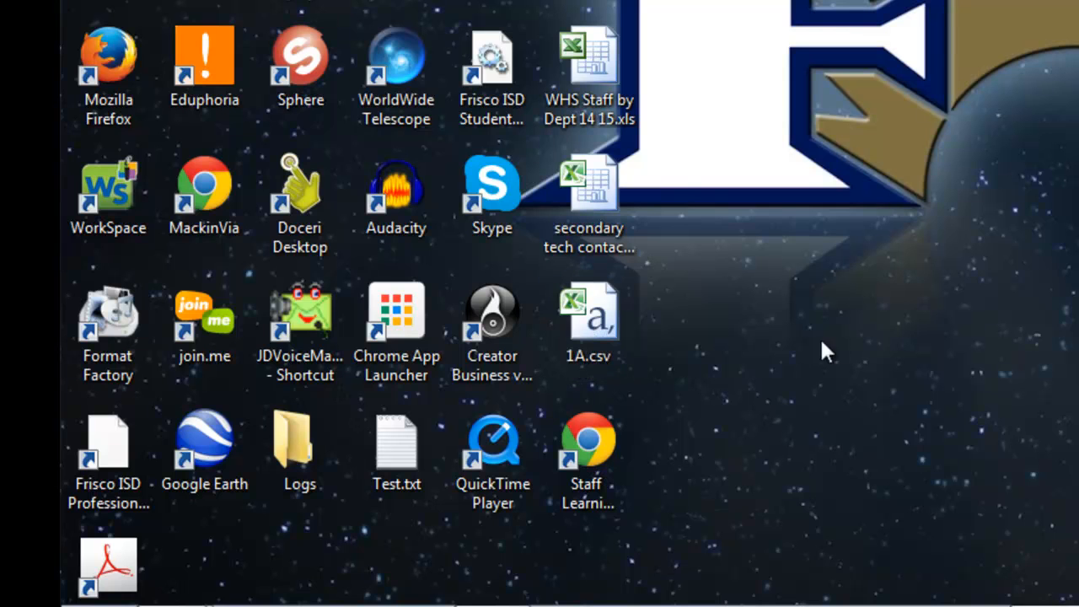
pyautogui.moveTo(840, 344)
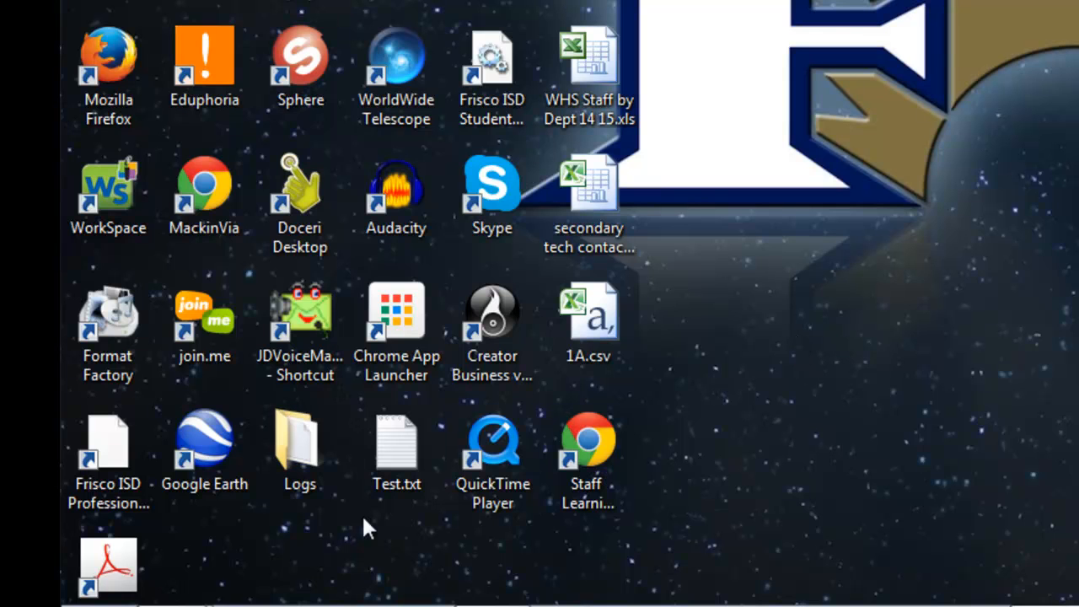
pyautogui.click(17, 604)
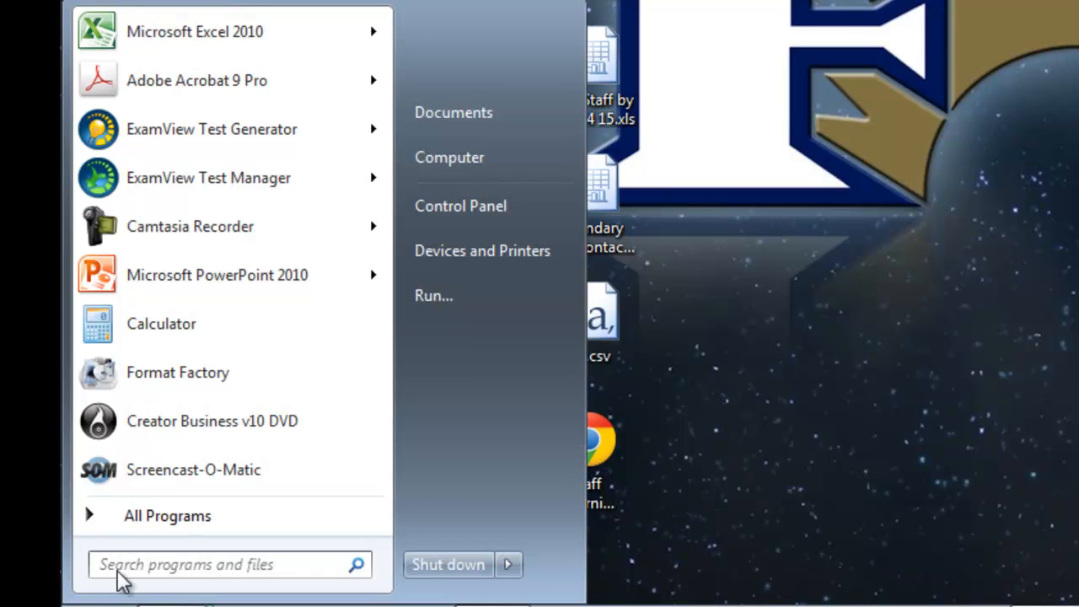
pyautogui.moveTo(209, 178)
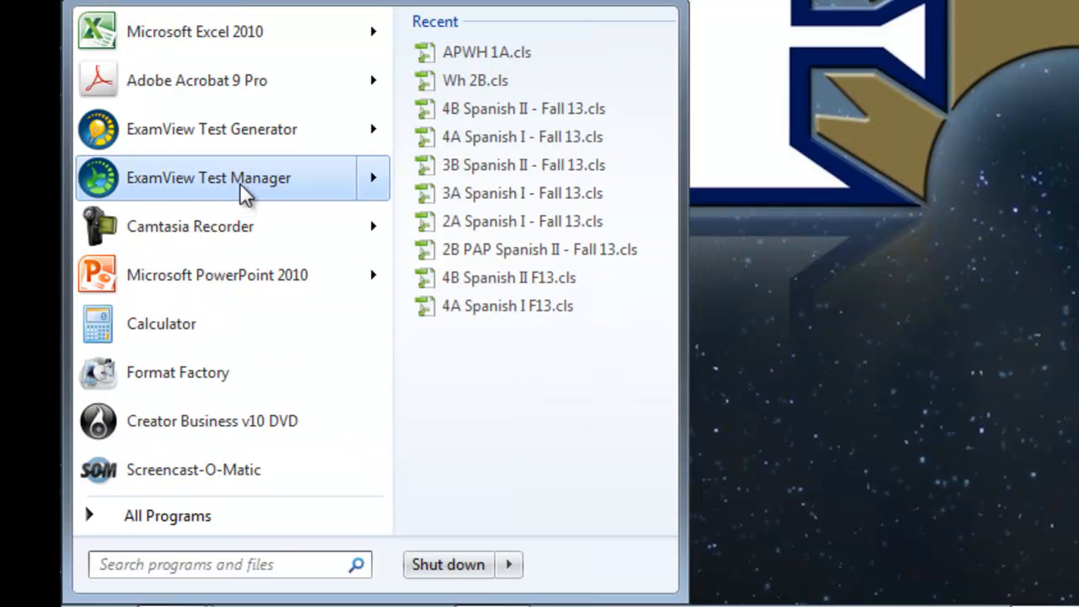
pyautogui.moveTo(247, 189)
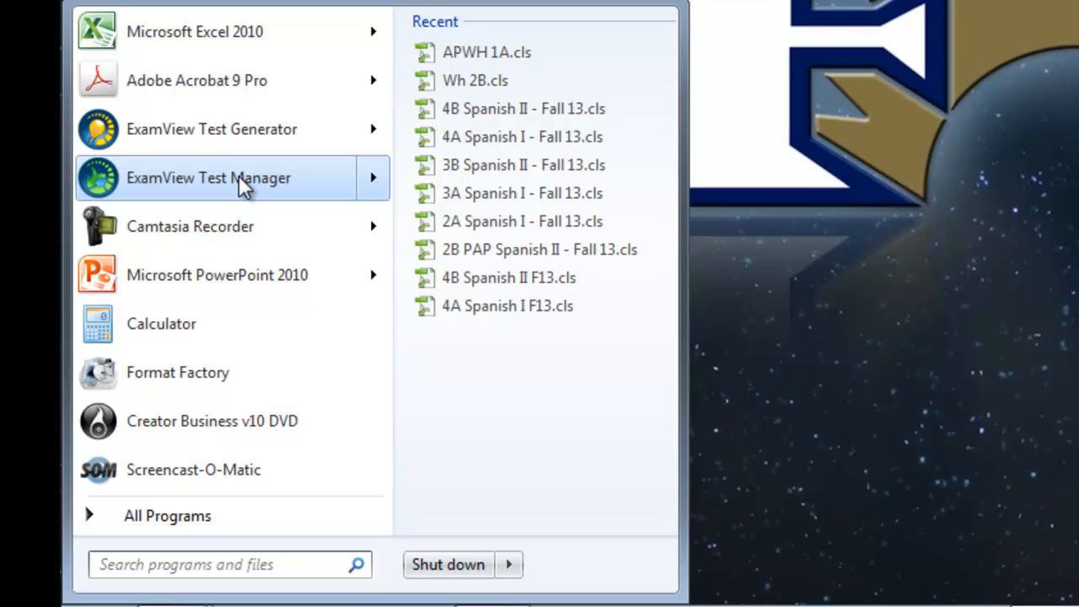
pyautogui.click(227, 563)
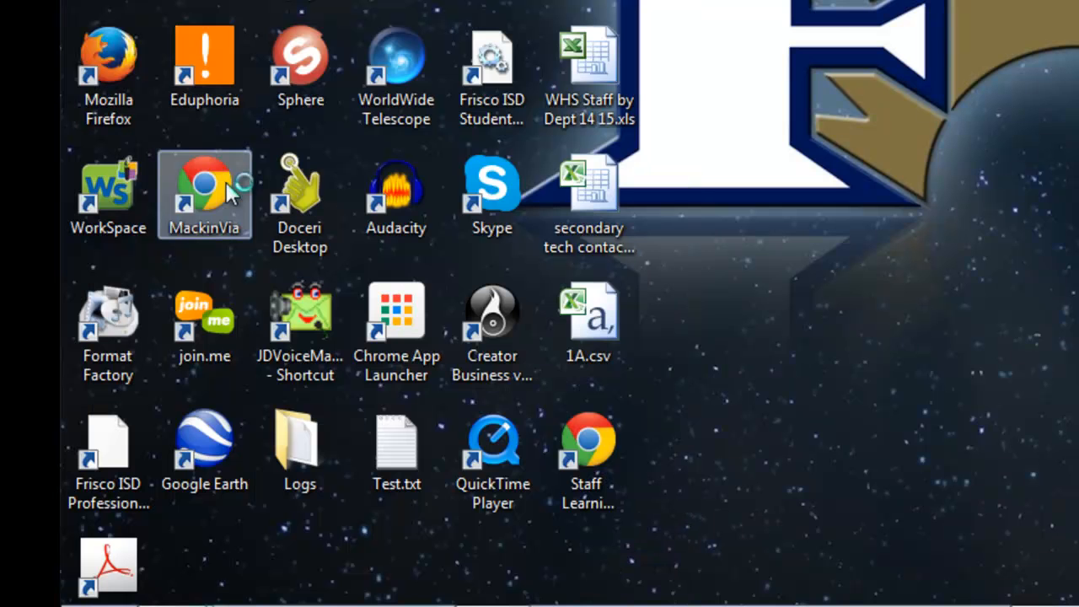
# Create a new class named 1A with instructor Essy at WHS
pyautogui.doubleClick(203, 196)
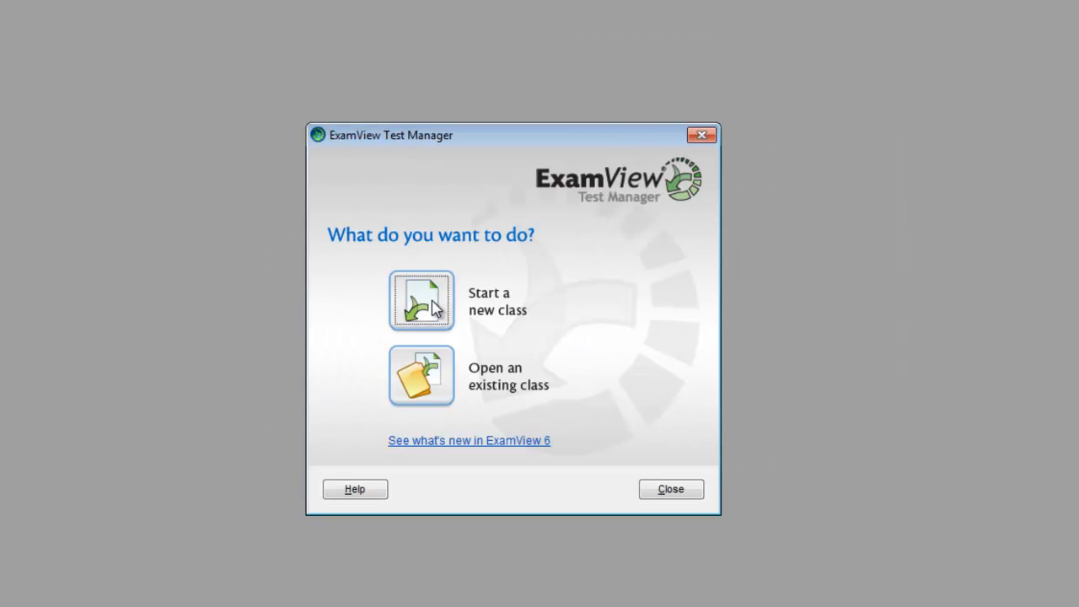
pyautogui.click(422, 300)
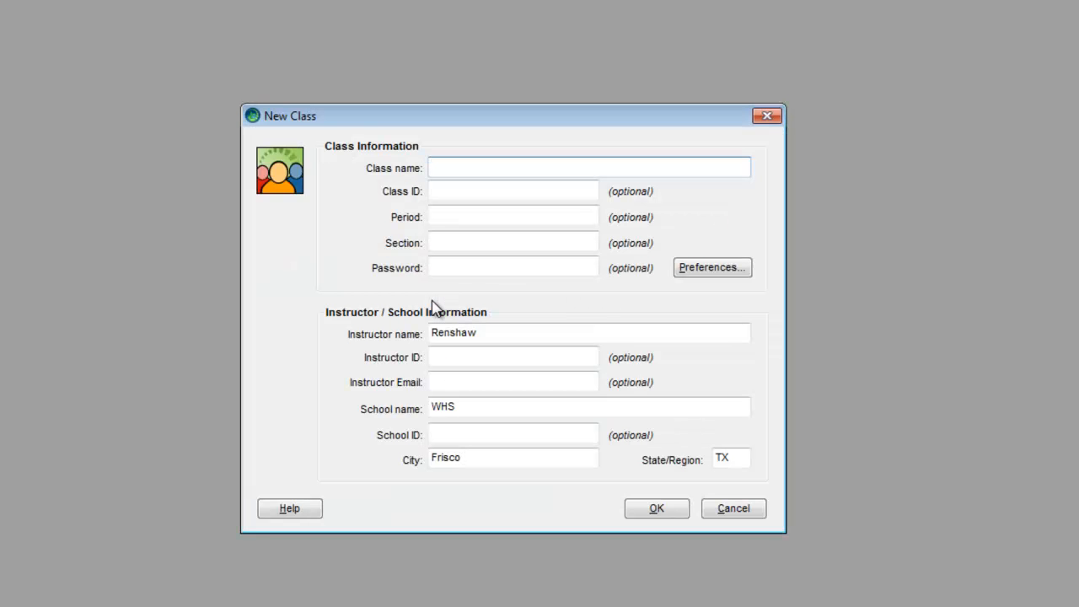
pyautogui.write('1A')
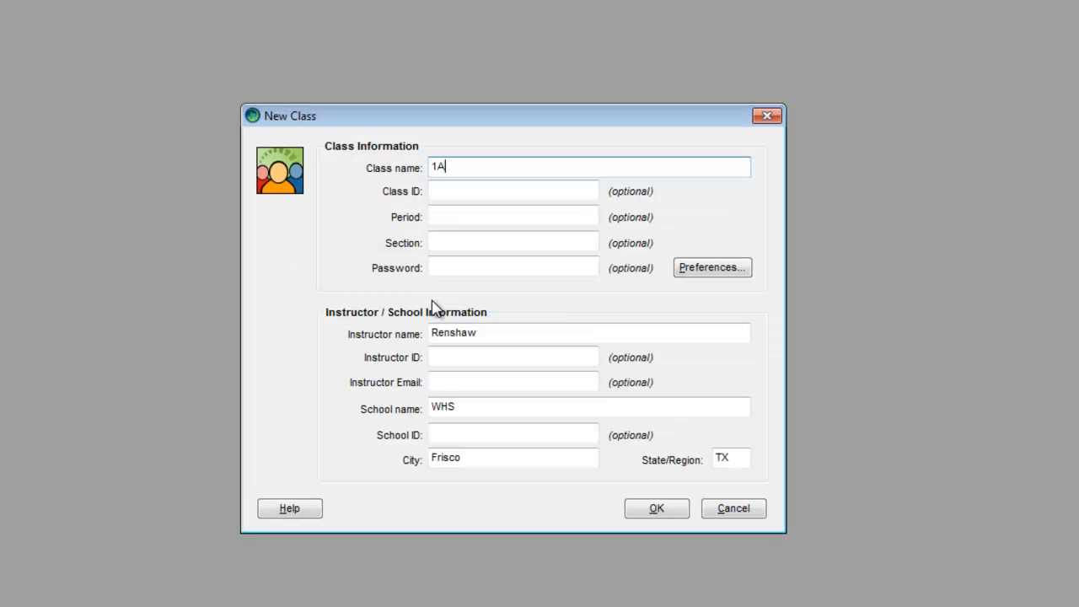
pyautogui.moveTo(485, 297)
pyautogui.write('Essy')
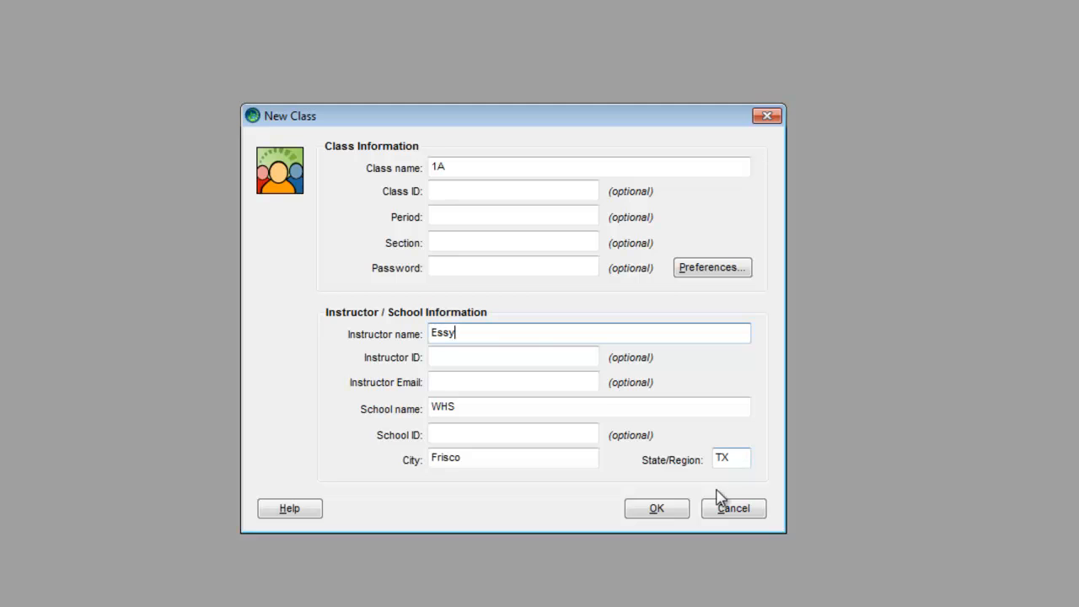
pyautogui.click(656, 509)
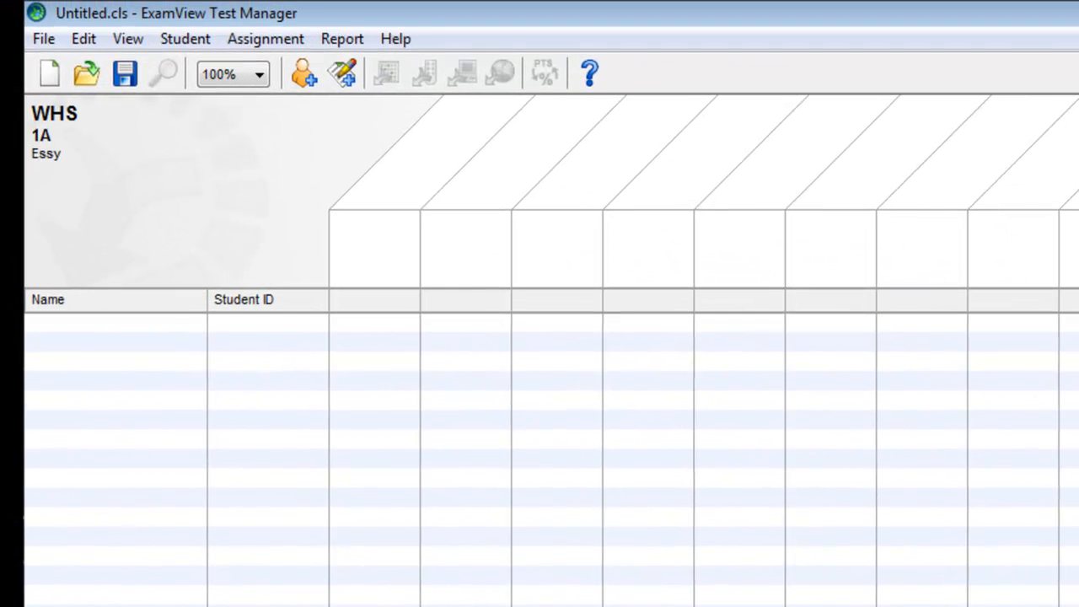
pyautogui.moveTo(715, 492)
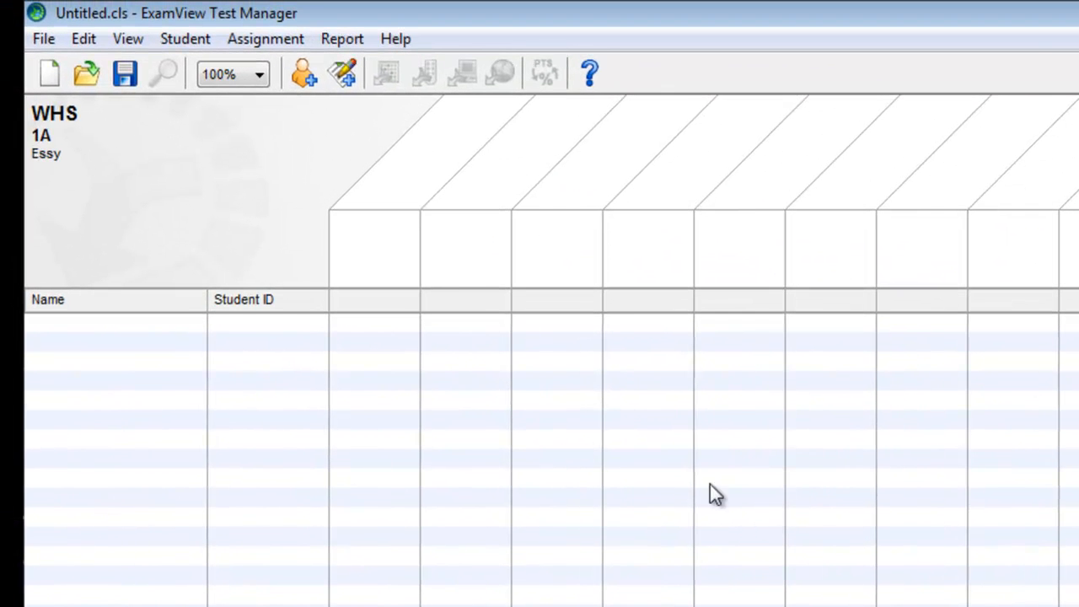
# Start Student > Import Roster and choose 1A.csv from the desktop
pyautogui.click(44, 39)
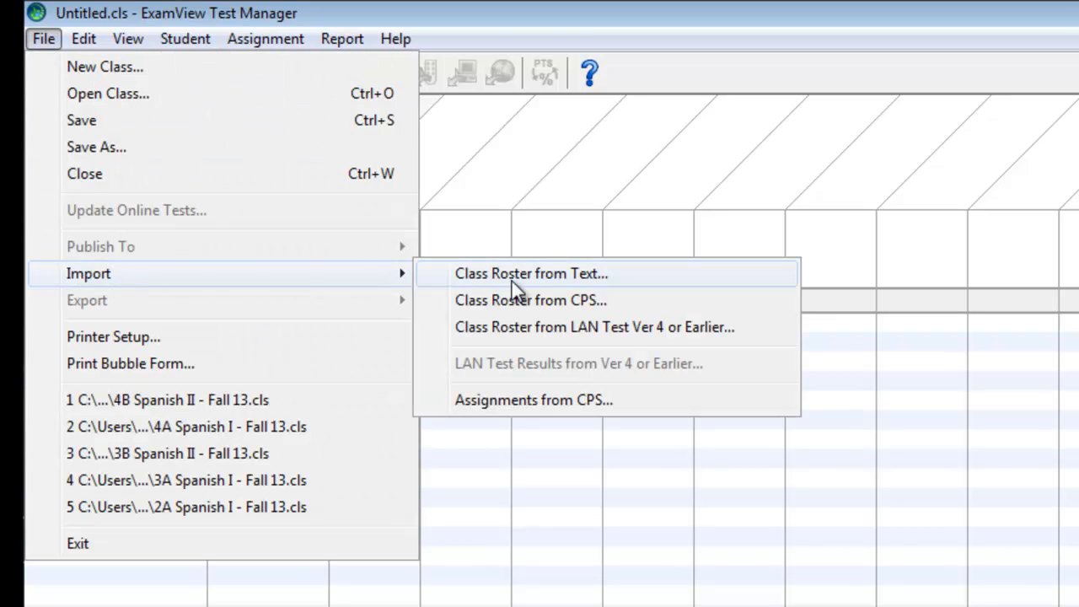
pyautogui.moveTo(542, 286)
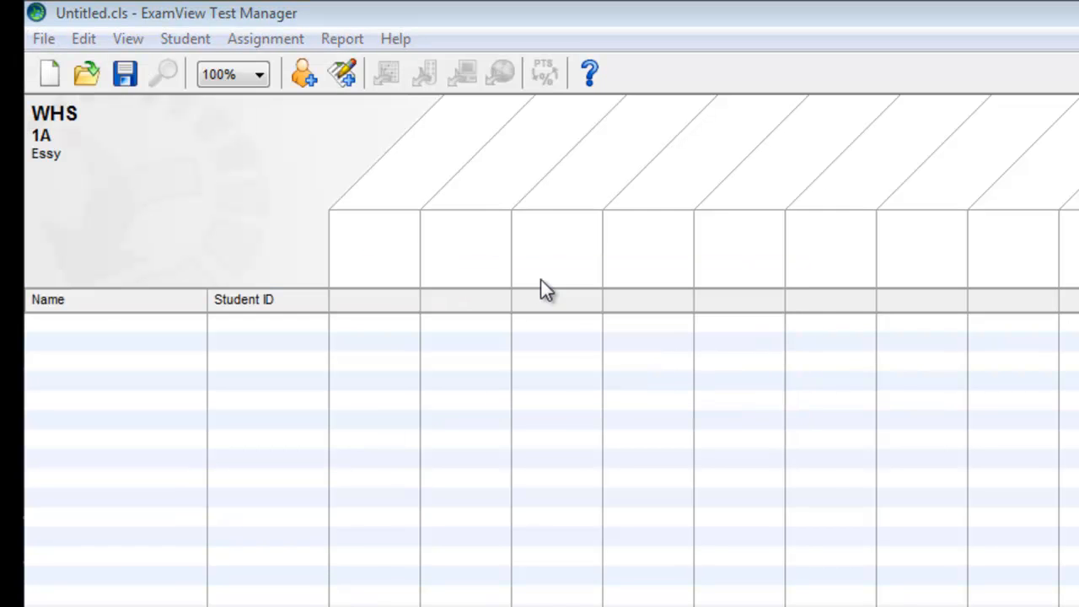
pyautogui.moveTo(823, 495)
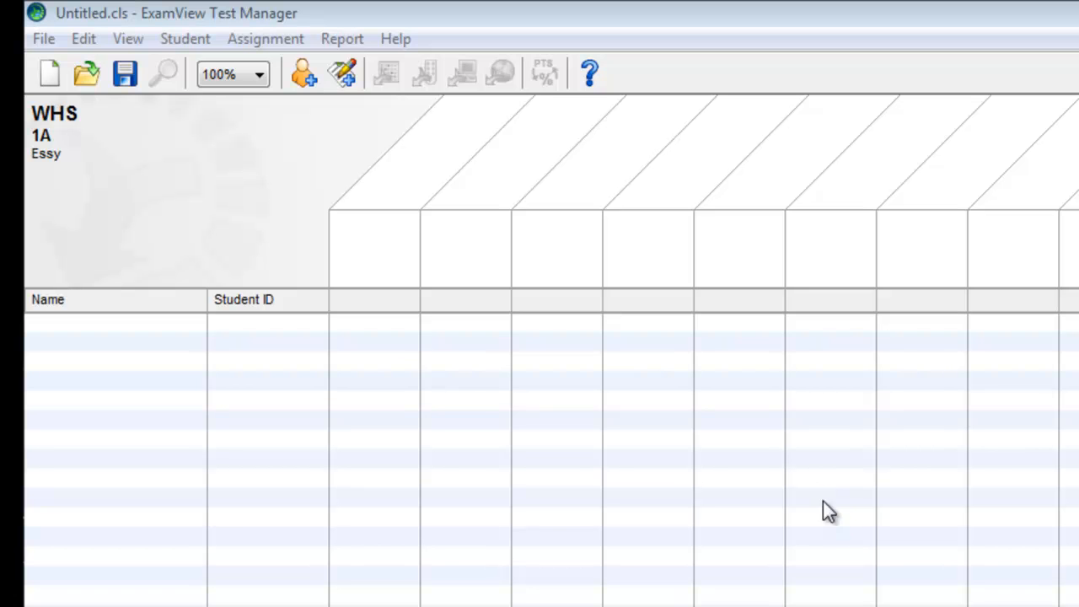
pyautogui.moveTo(833, 522)
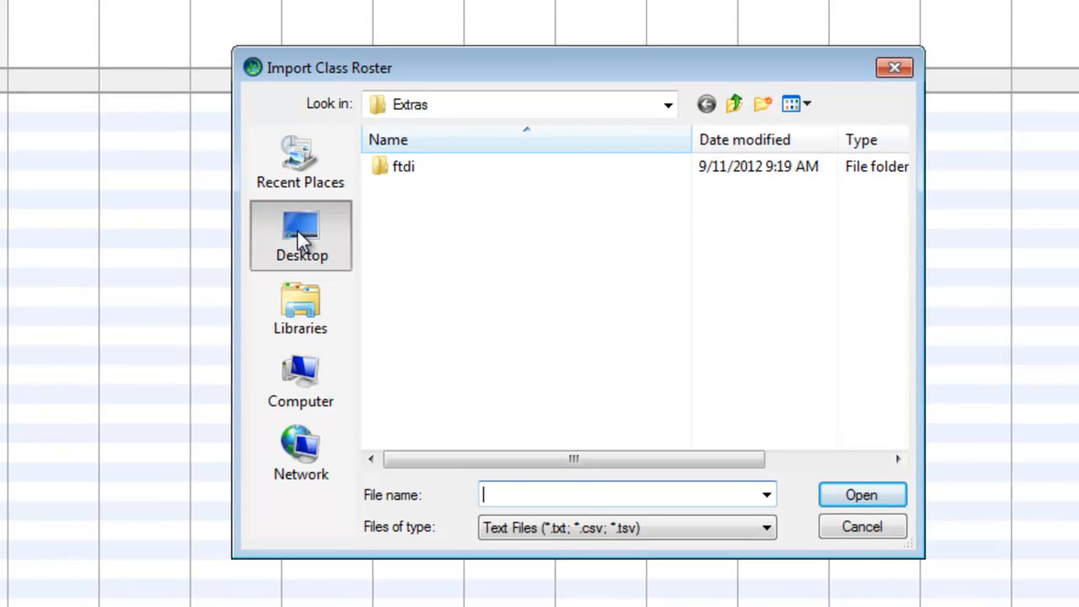
pyautogui.click(300, 236)
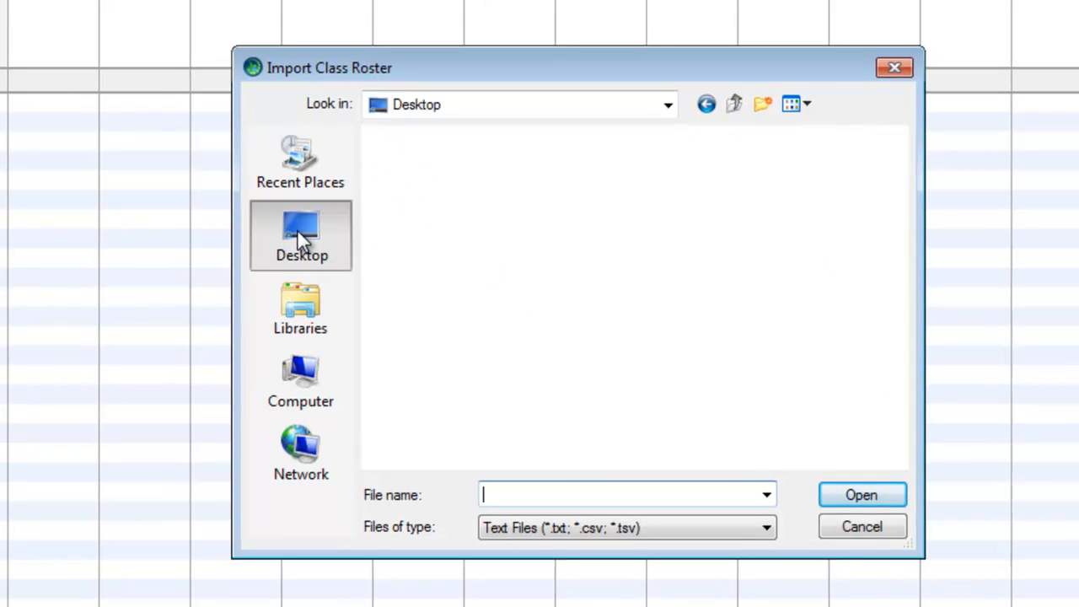
pyautogui.click(300, 236)
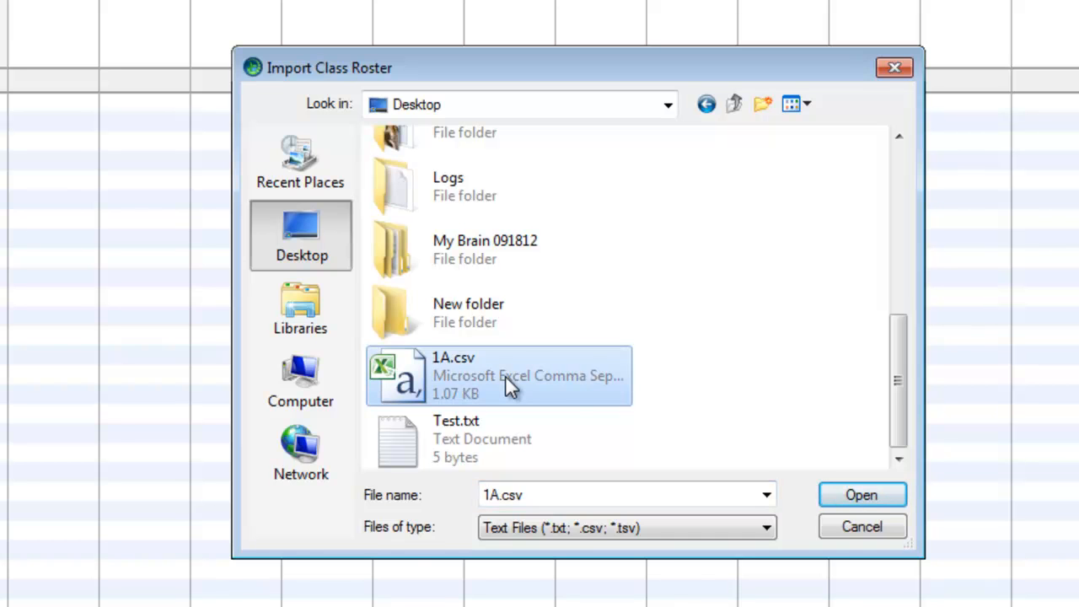
pyautogui.click(861, 496)
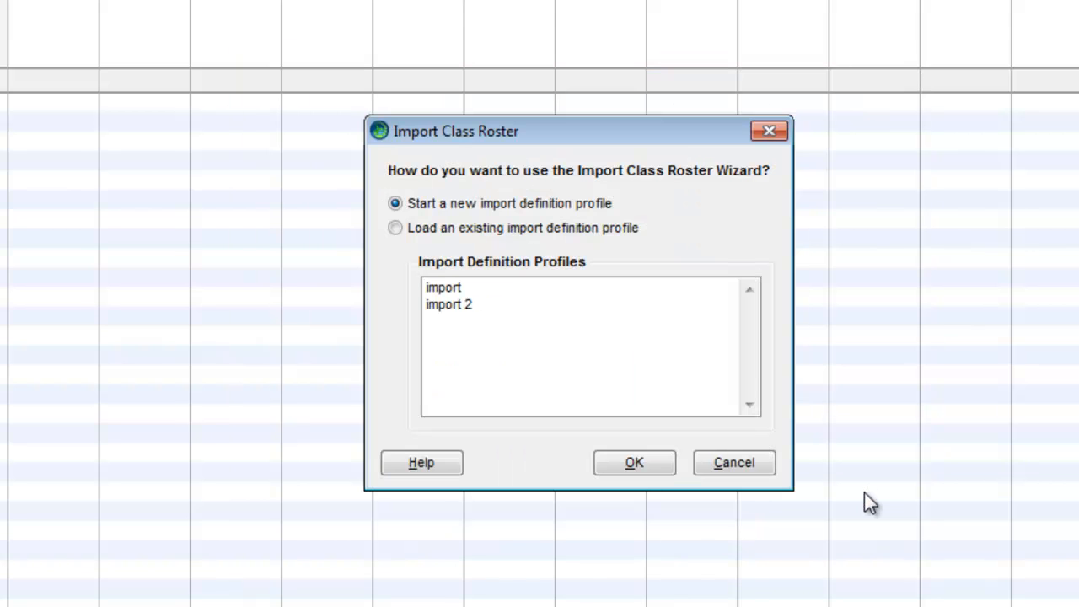
pyautogui.moveTo(514, 294)
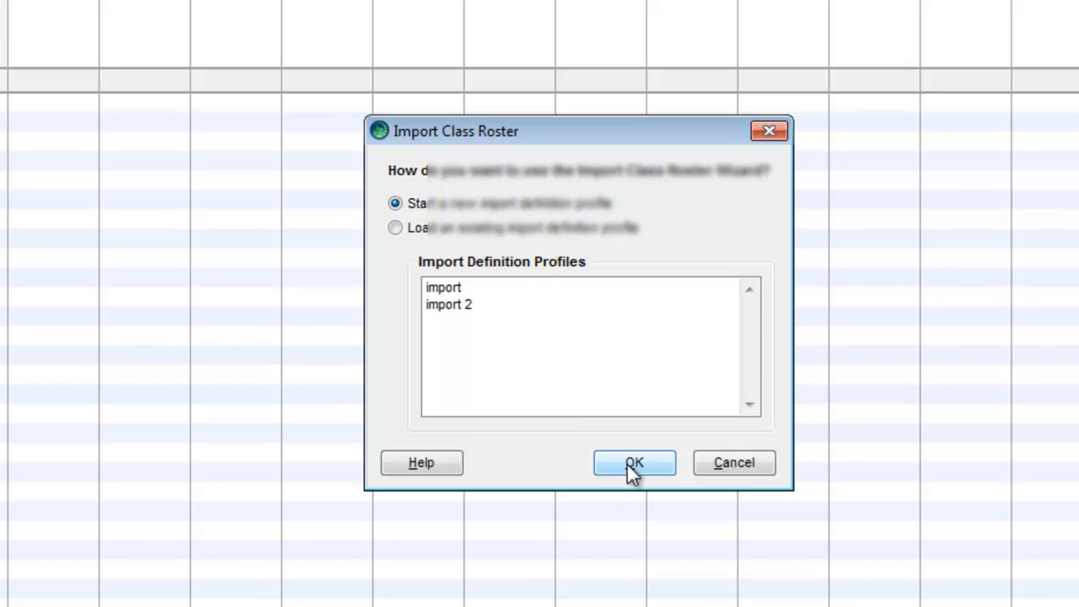
# Start a new import profile beginning at row 2 with full names read as Last Name First Name
pyautogui.click(634, 462)
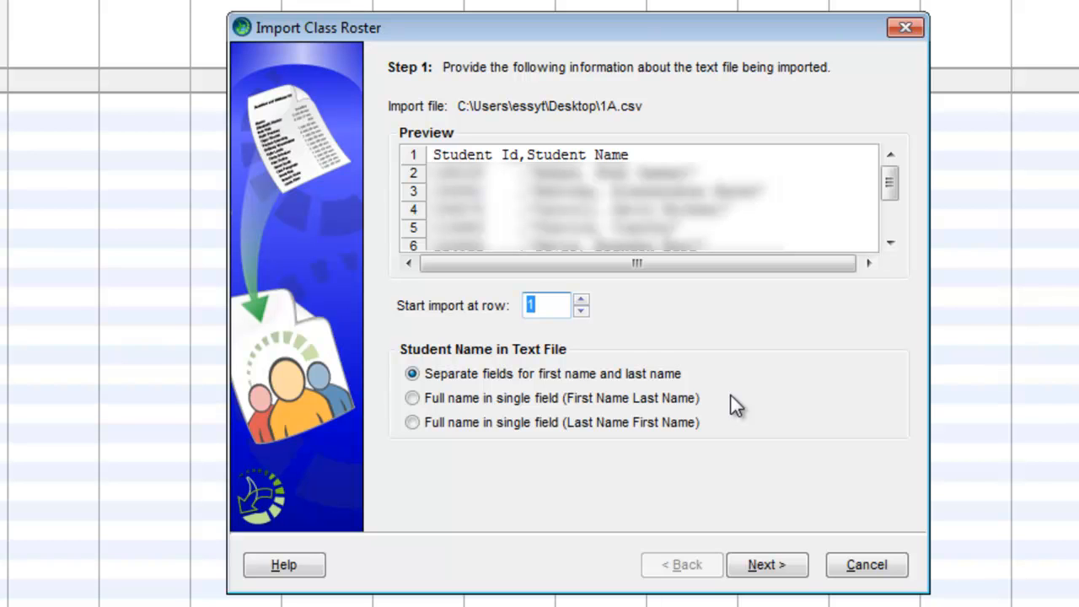
pyautogui.click(580, 300)
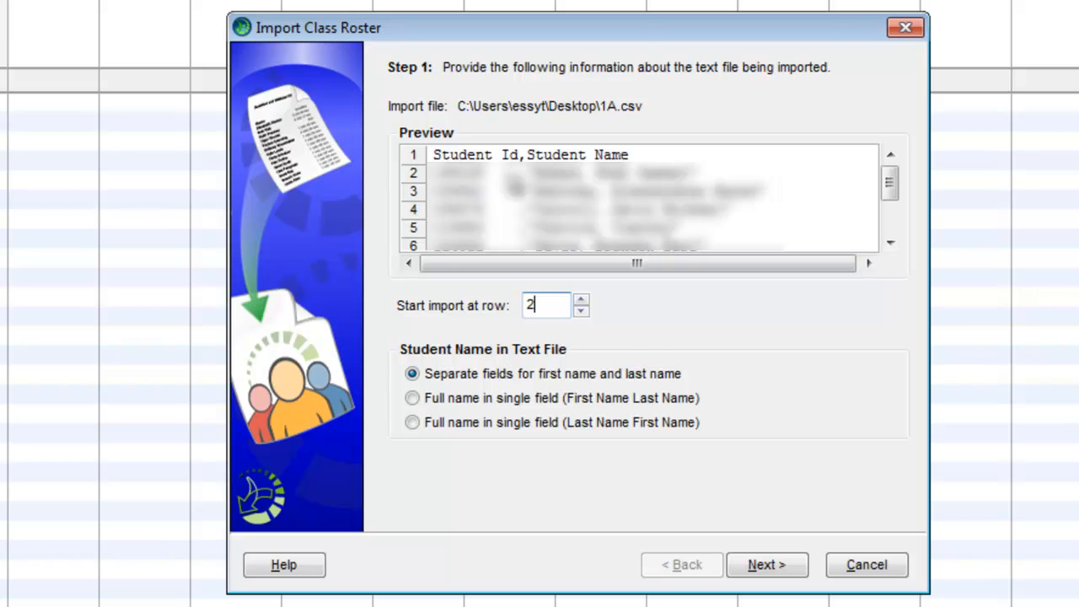
pyautogui.moveTo(499, 369)
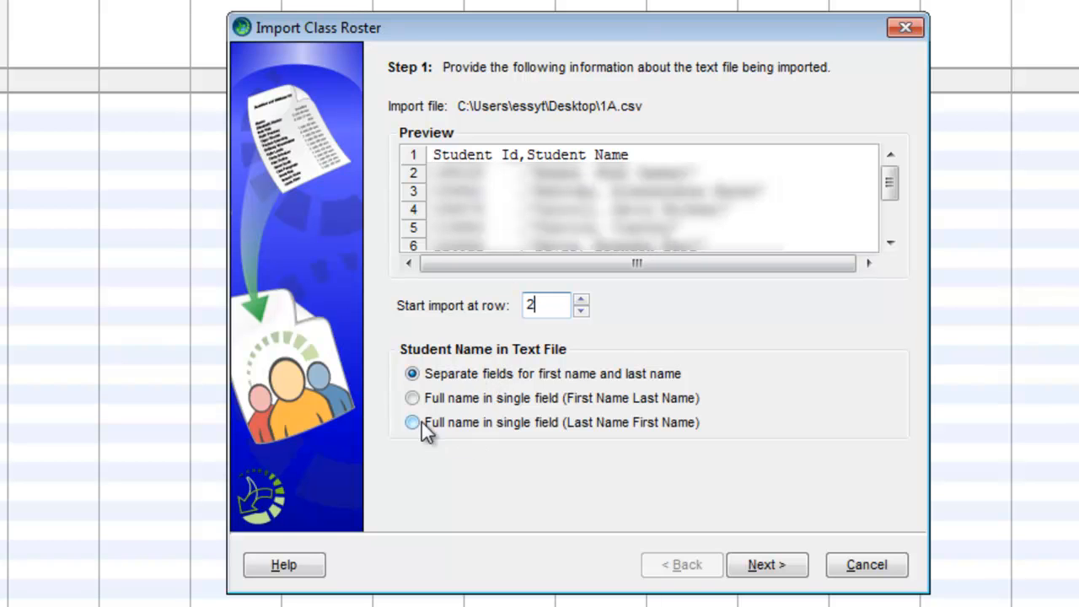
pyautogui.click(411, 422)
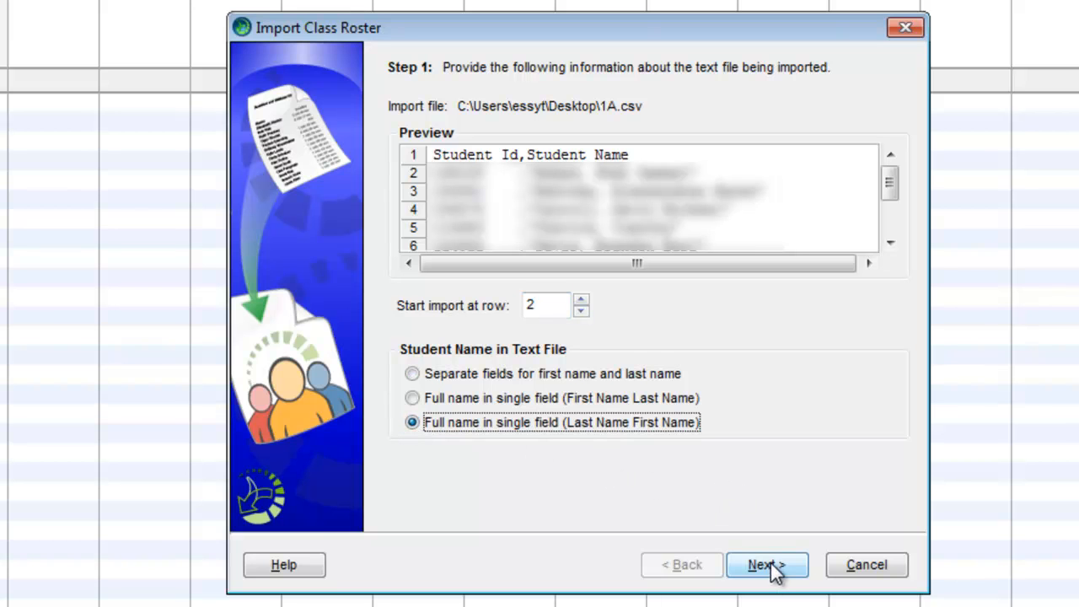
pyautogui.click(765, 565)
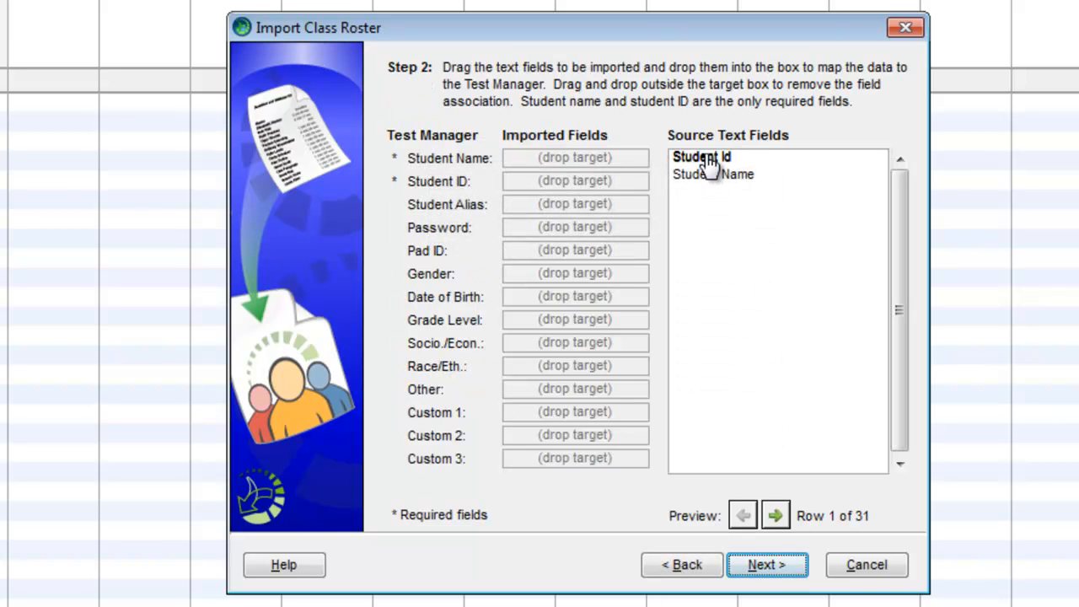
# Map the Student Id and Student Name columns to their fields and finish the roster import
pyautogui.moveTo(702, 157); pyautogui.dragTo(576, 181)
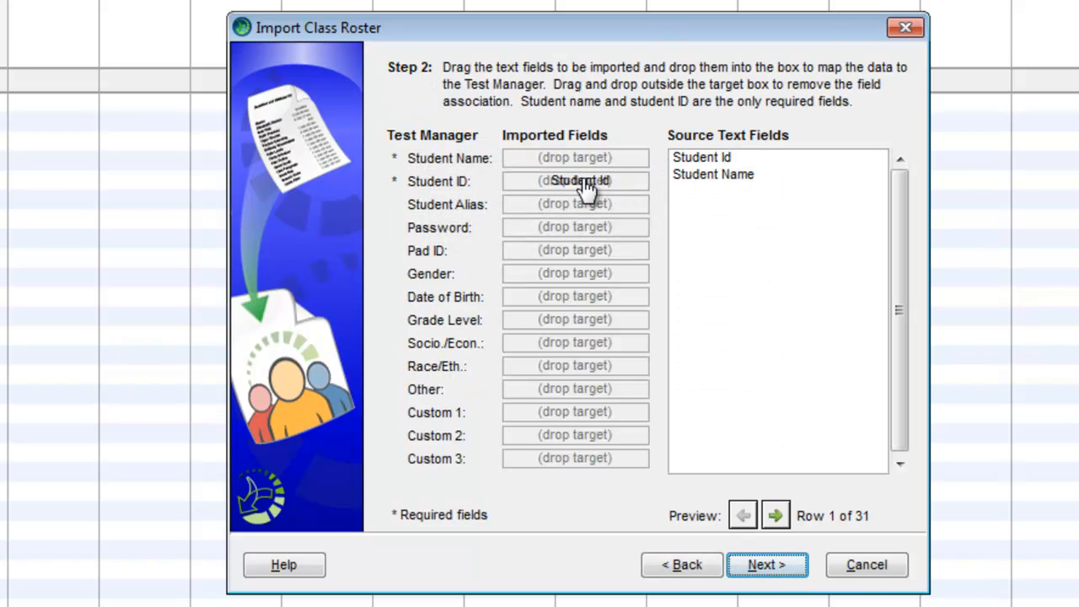
pyautogui.moveTo(701, 157); pyautogui.dragTo(577, 180)
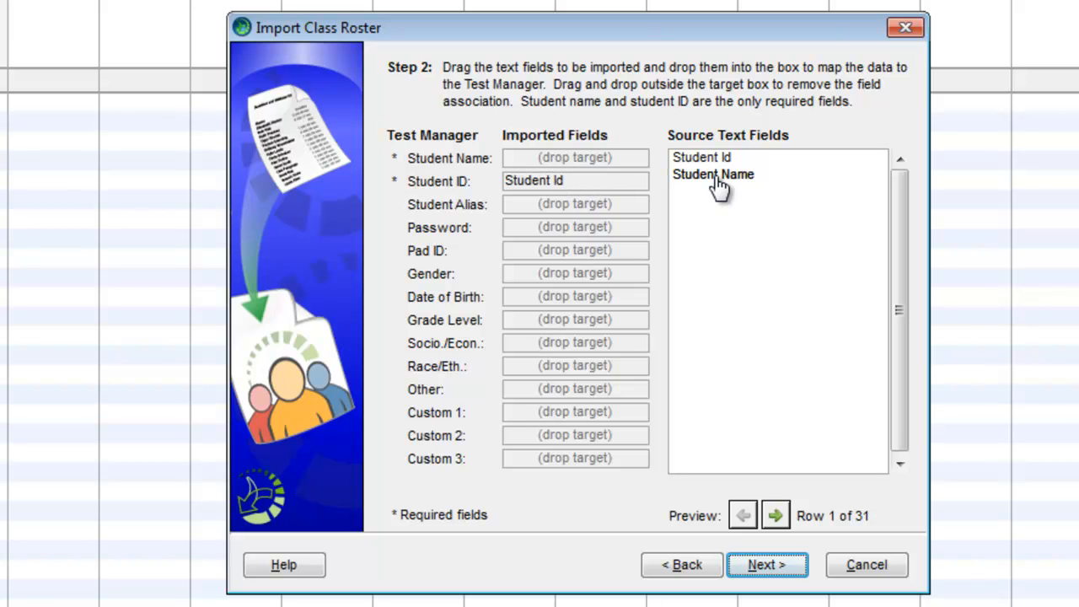
pyautogui.moveTo(713, 173); pyautogui.dragTo(576, 159)
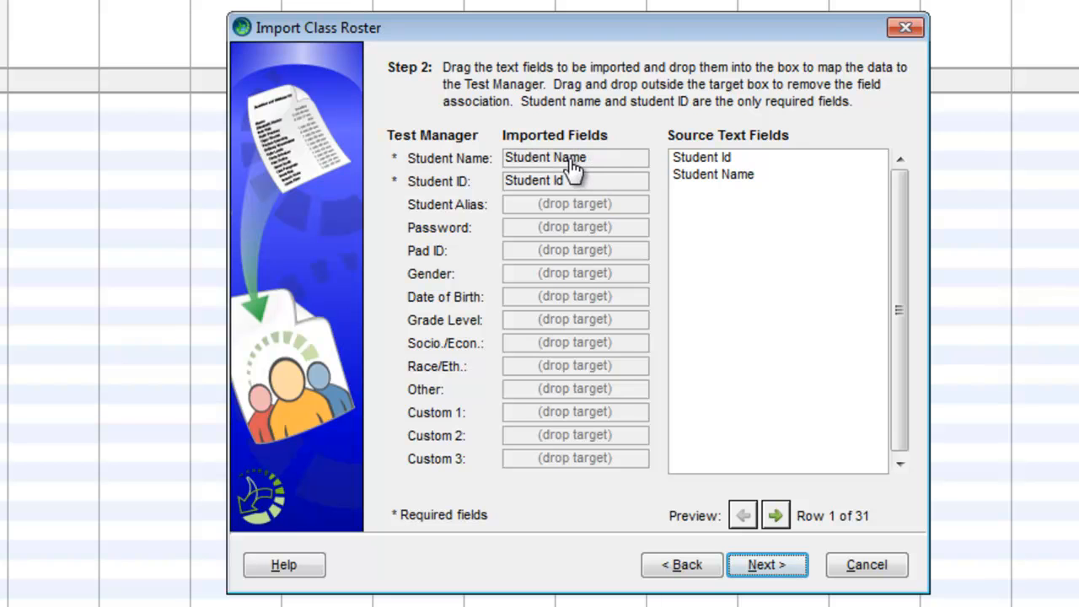
pyautogui.click(765, 564)
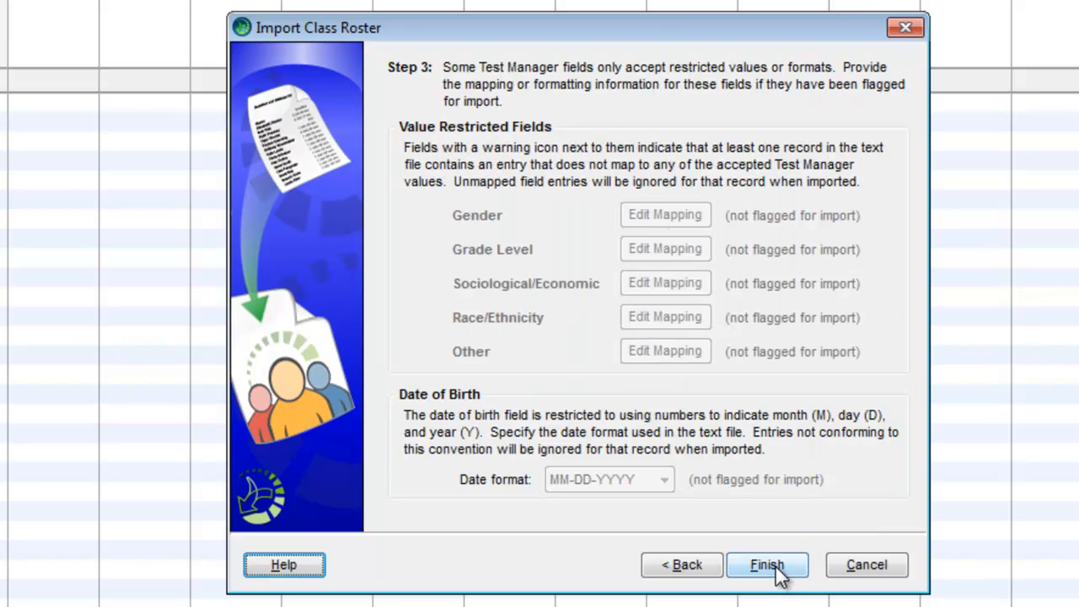
pyautogui.click(766, 565)
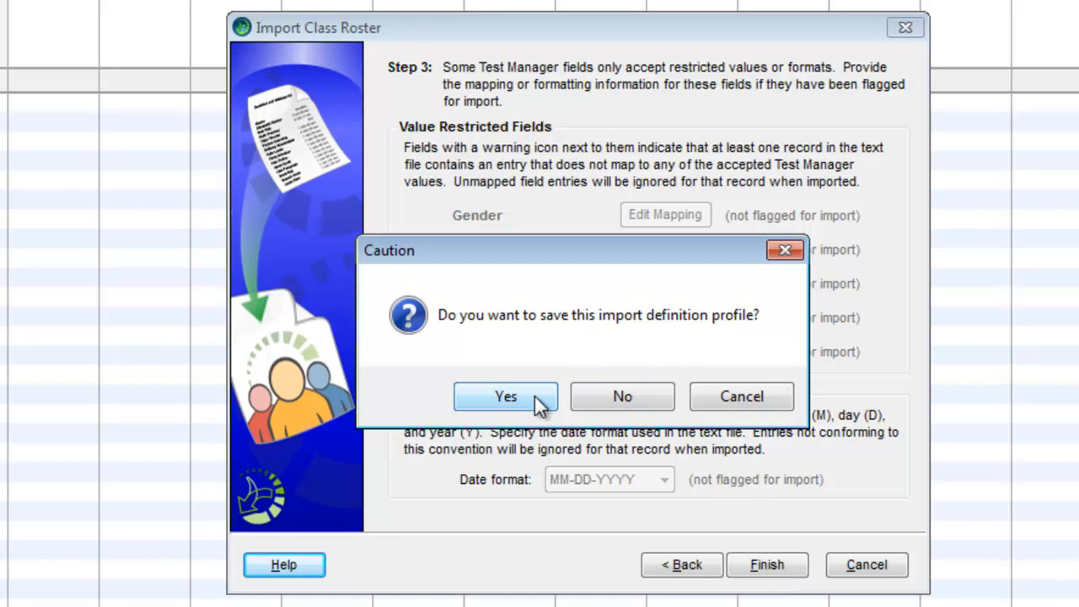
# Save the import definition profile as Import 3, adding the 30 student records
pyautogui.click(505, 396)
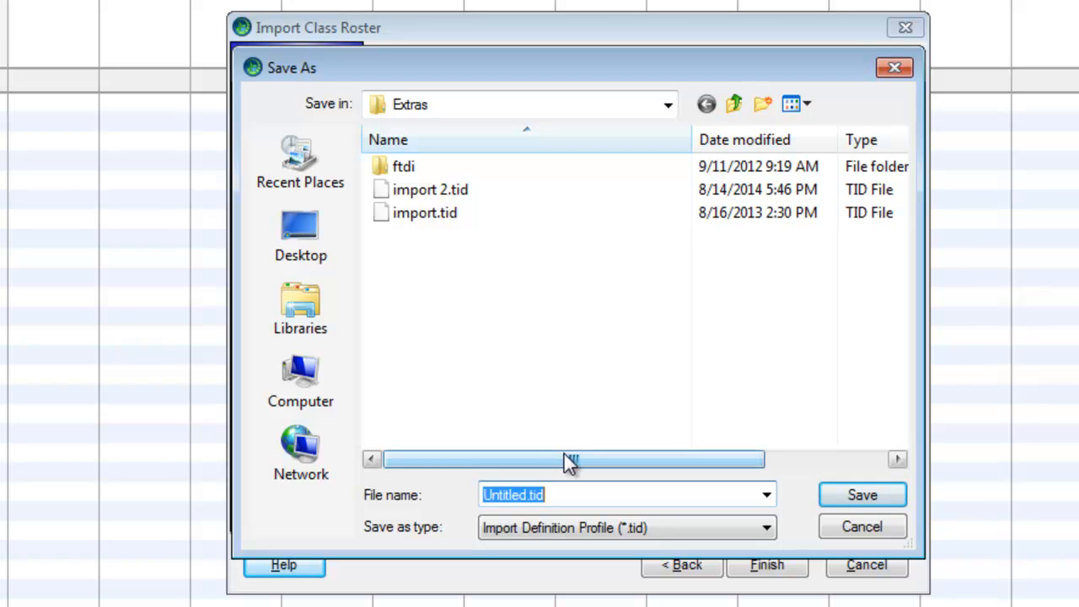
pyautogui.write('Import 3')
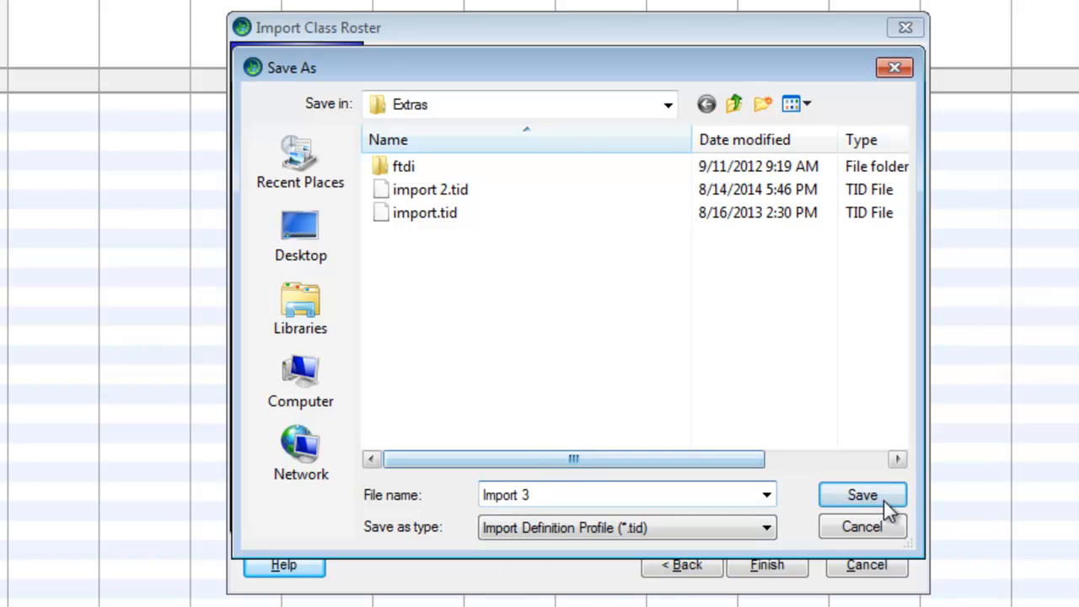
pyautogui.click(862, 495)
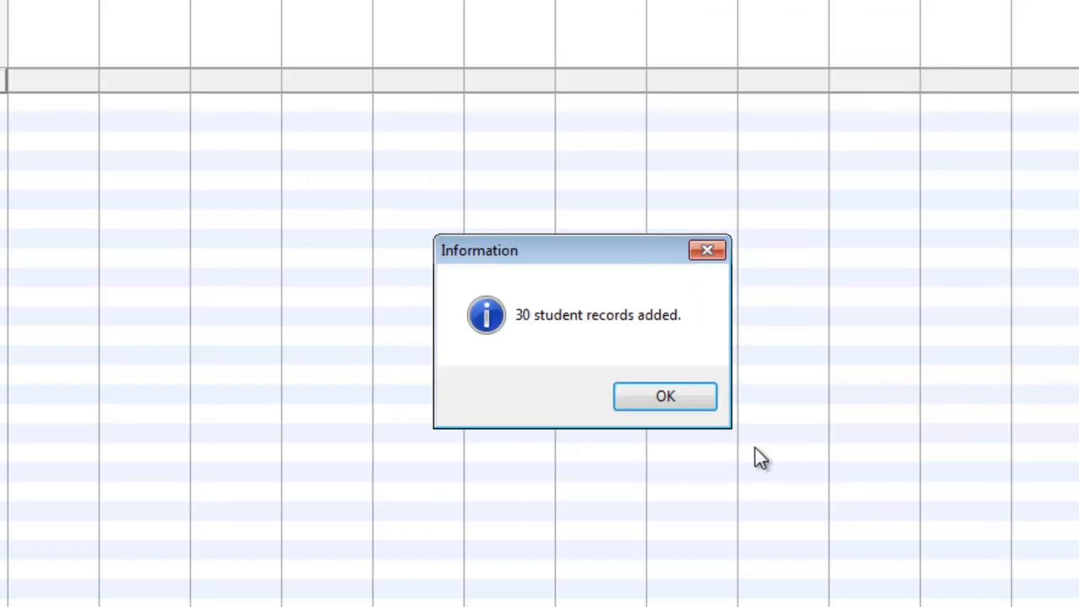
# Acknowledge the message that 30 student records were added
pyautogui.click(664, 396)
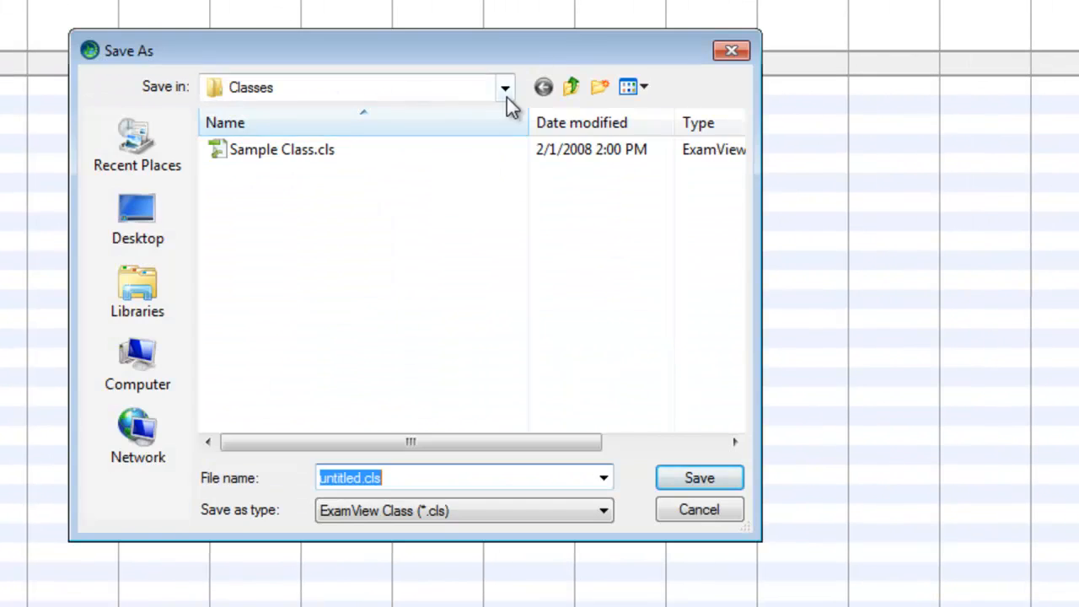
# Navigate the Save As location to the H: drive's Examview > Class folder
pyautogui.click(506, 88)
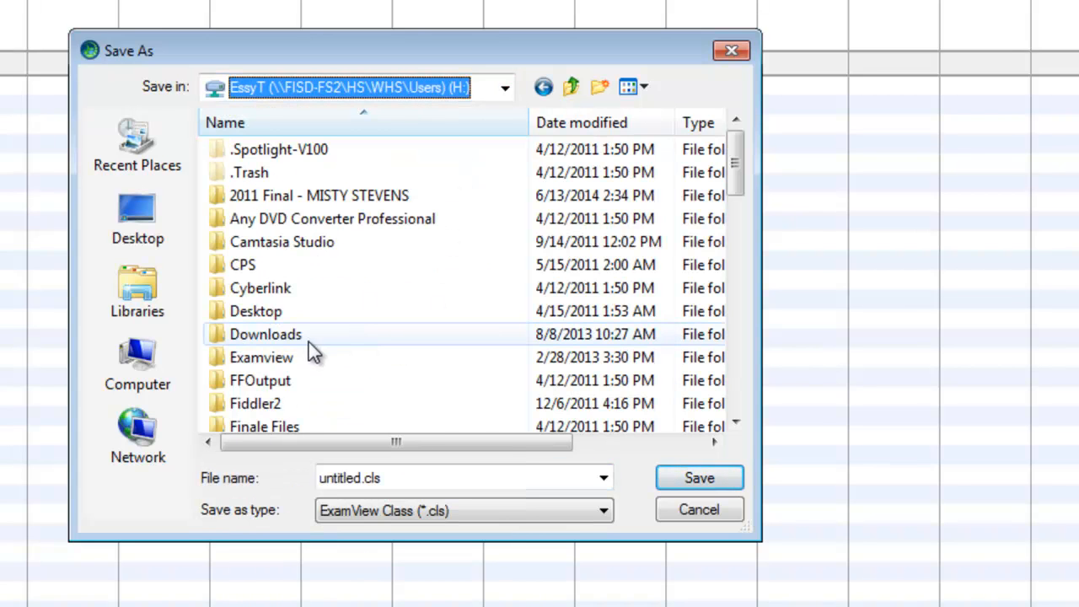
pyautogui.doubleClick(259, 357)
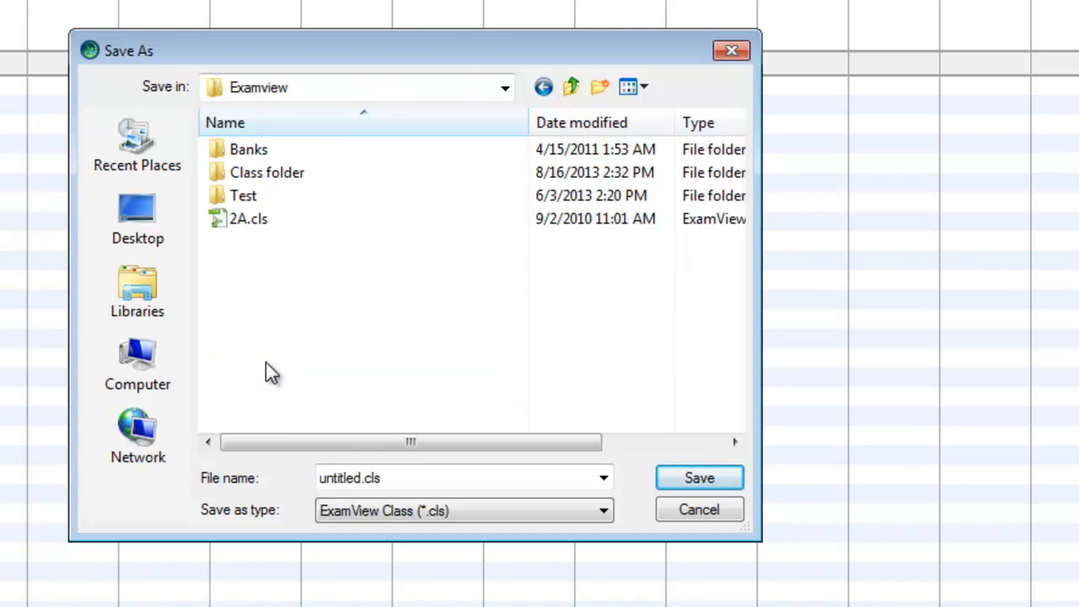
pyautogui.click(266, 172)
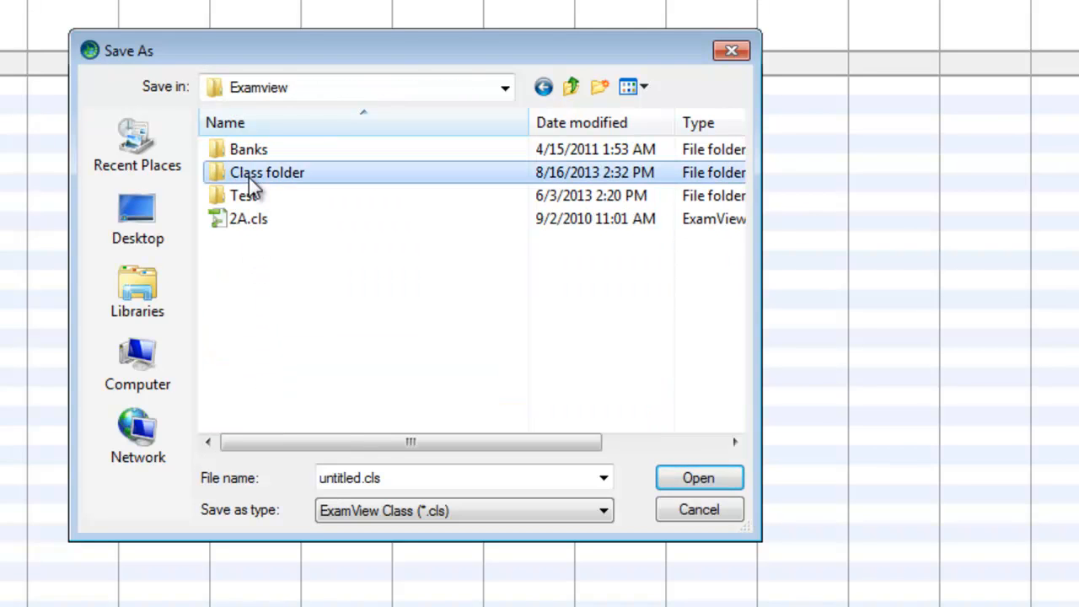
pyautogui.doubleClick(266, 172)
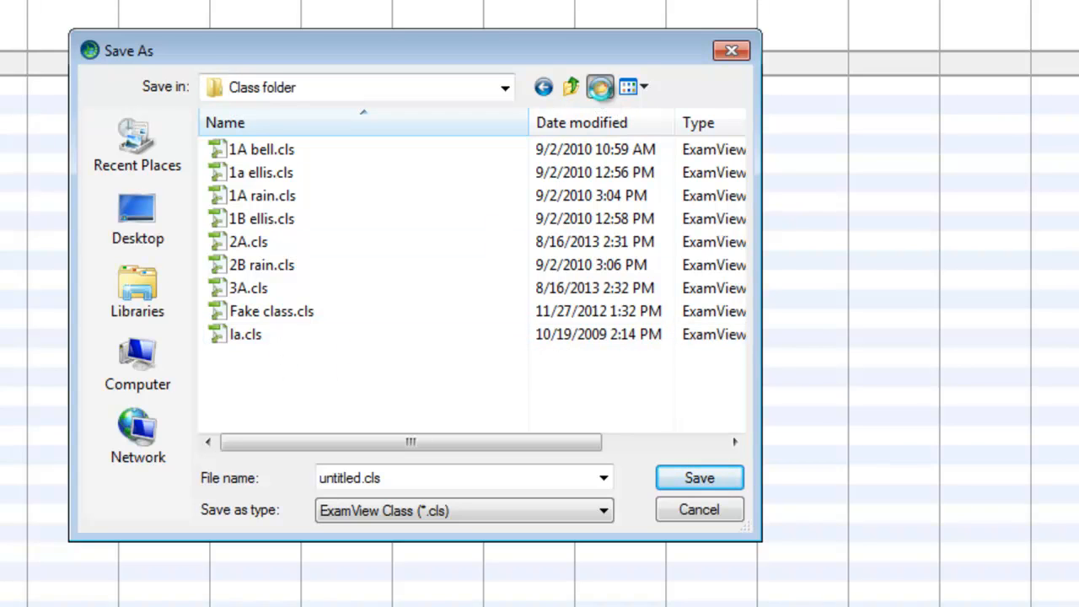
# Create a 2014-15 folder there and save the class inside it as 1A.cls
pyautogui.click(600, 88)
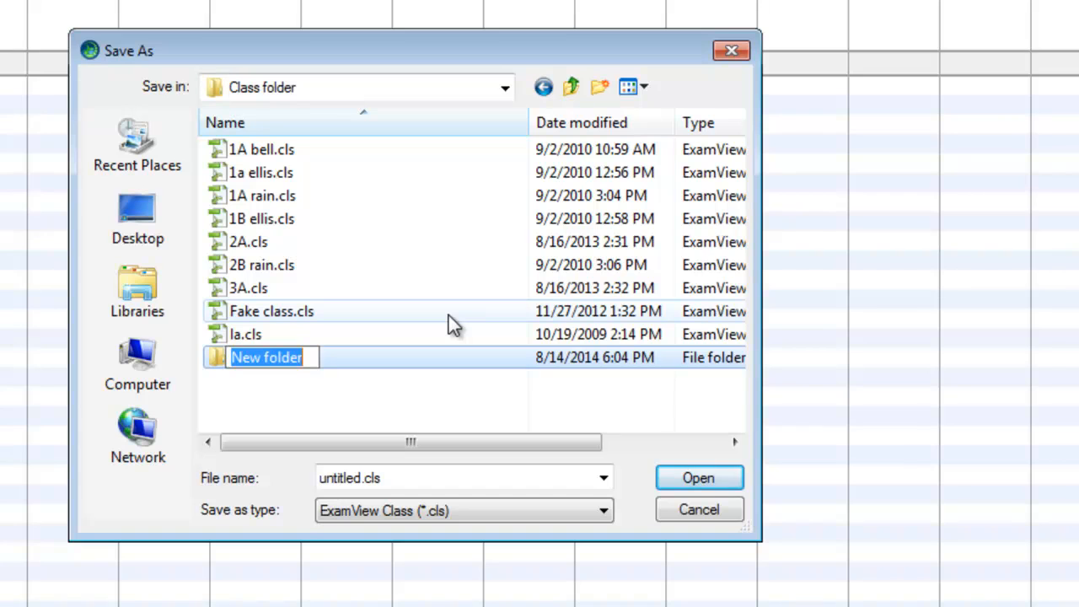
pyautogui.write('201-201')
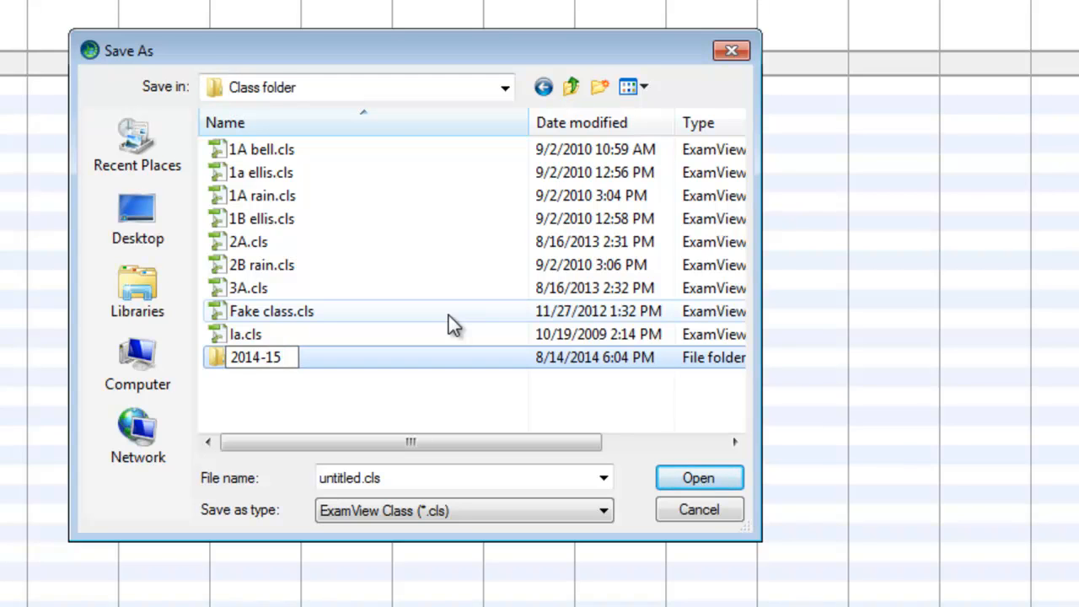
pyautogui.doubleClick(256, 357)
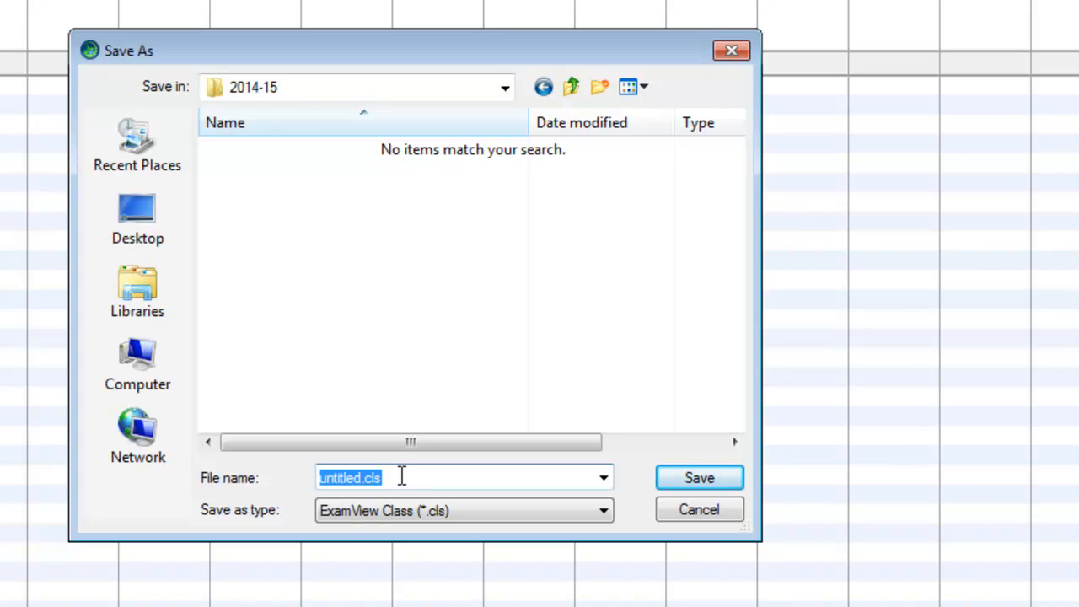
pyautogui.write('1A')
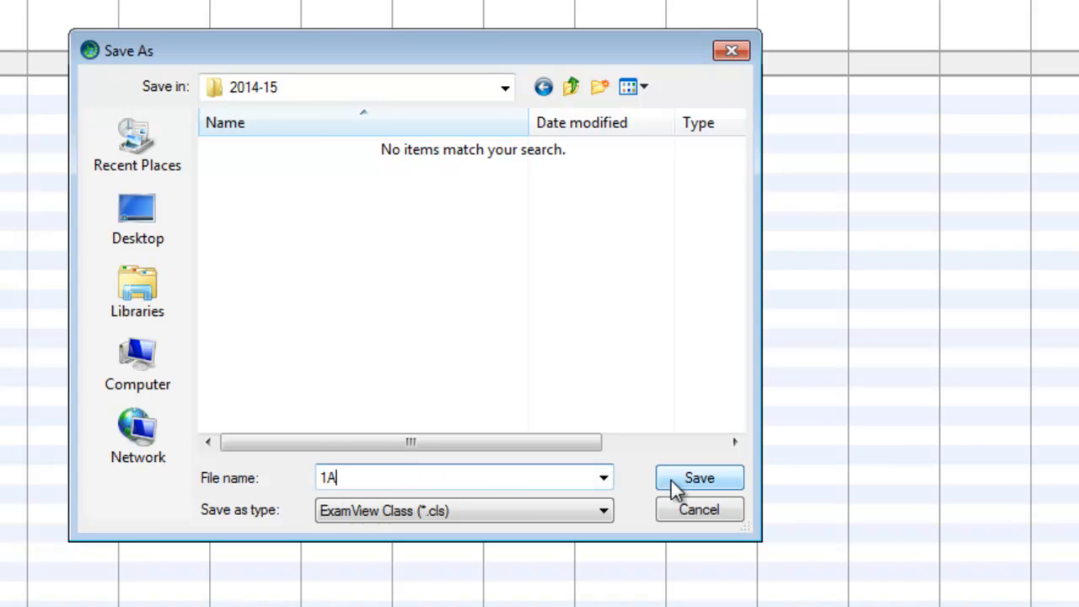
pyautogui.click(698, 477)
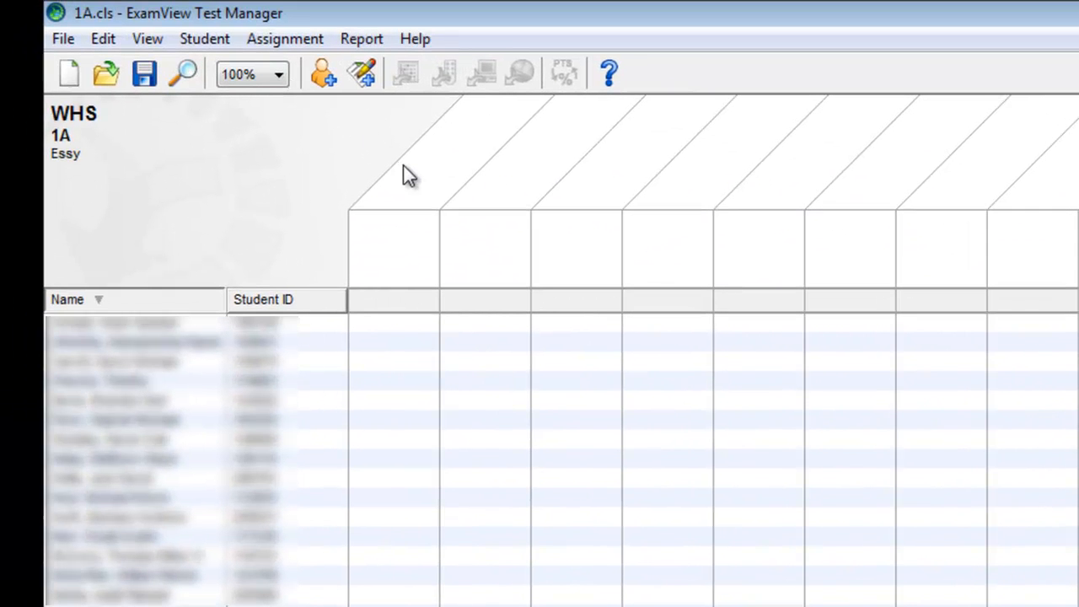